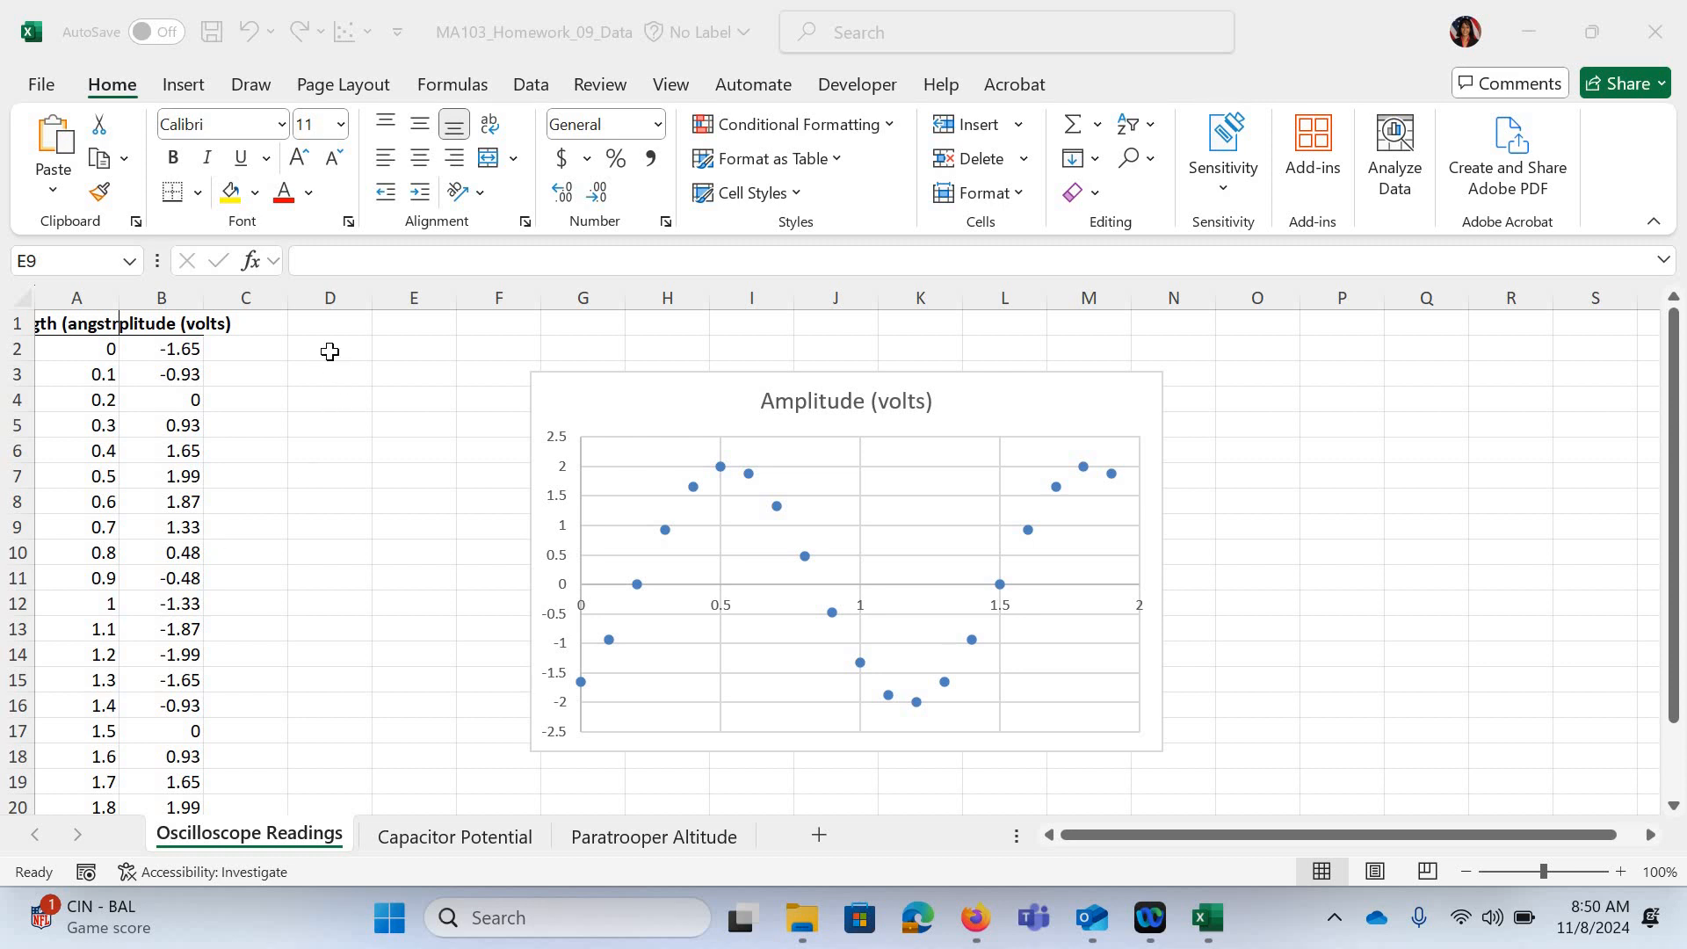
Label cell D1 with the header 'Formula'
click(330, 348)
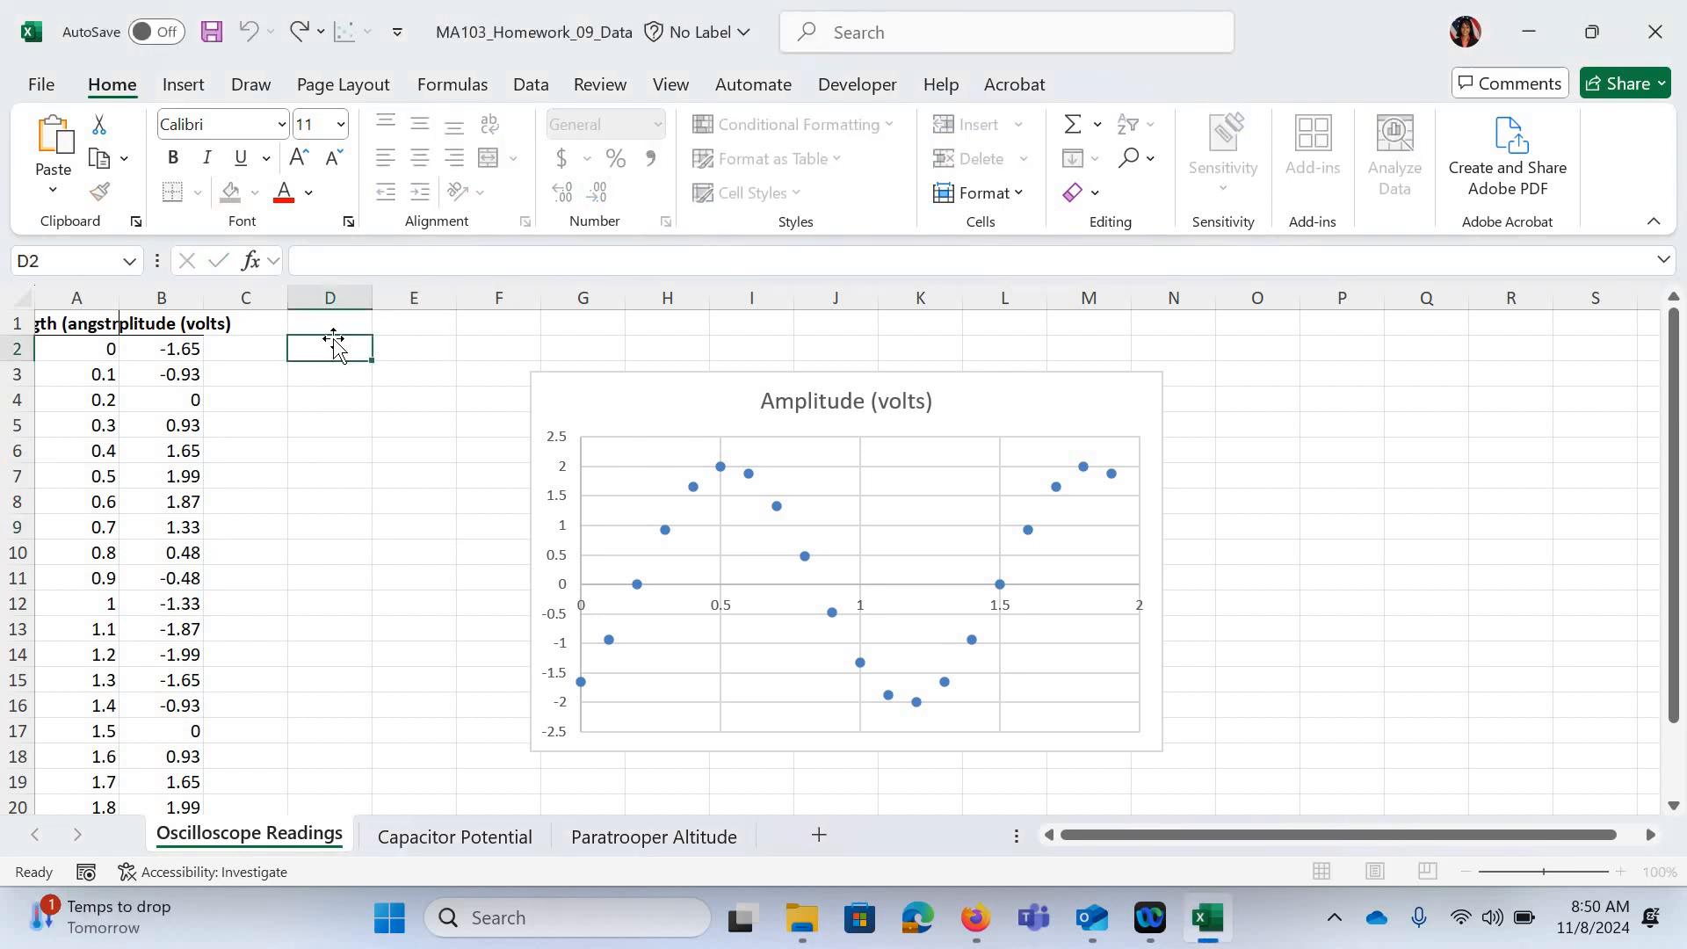
click(330, 323)
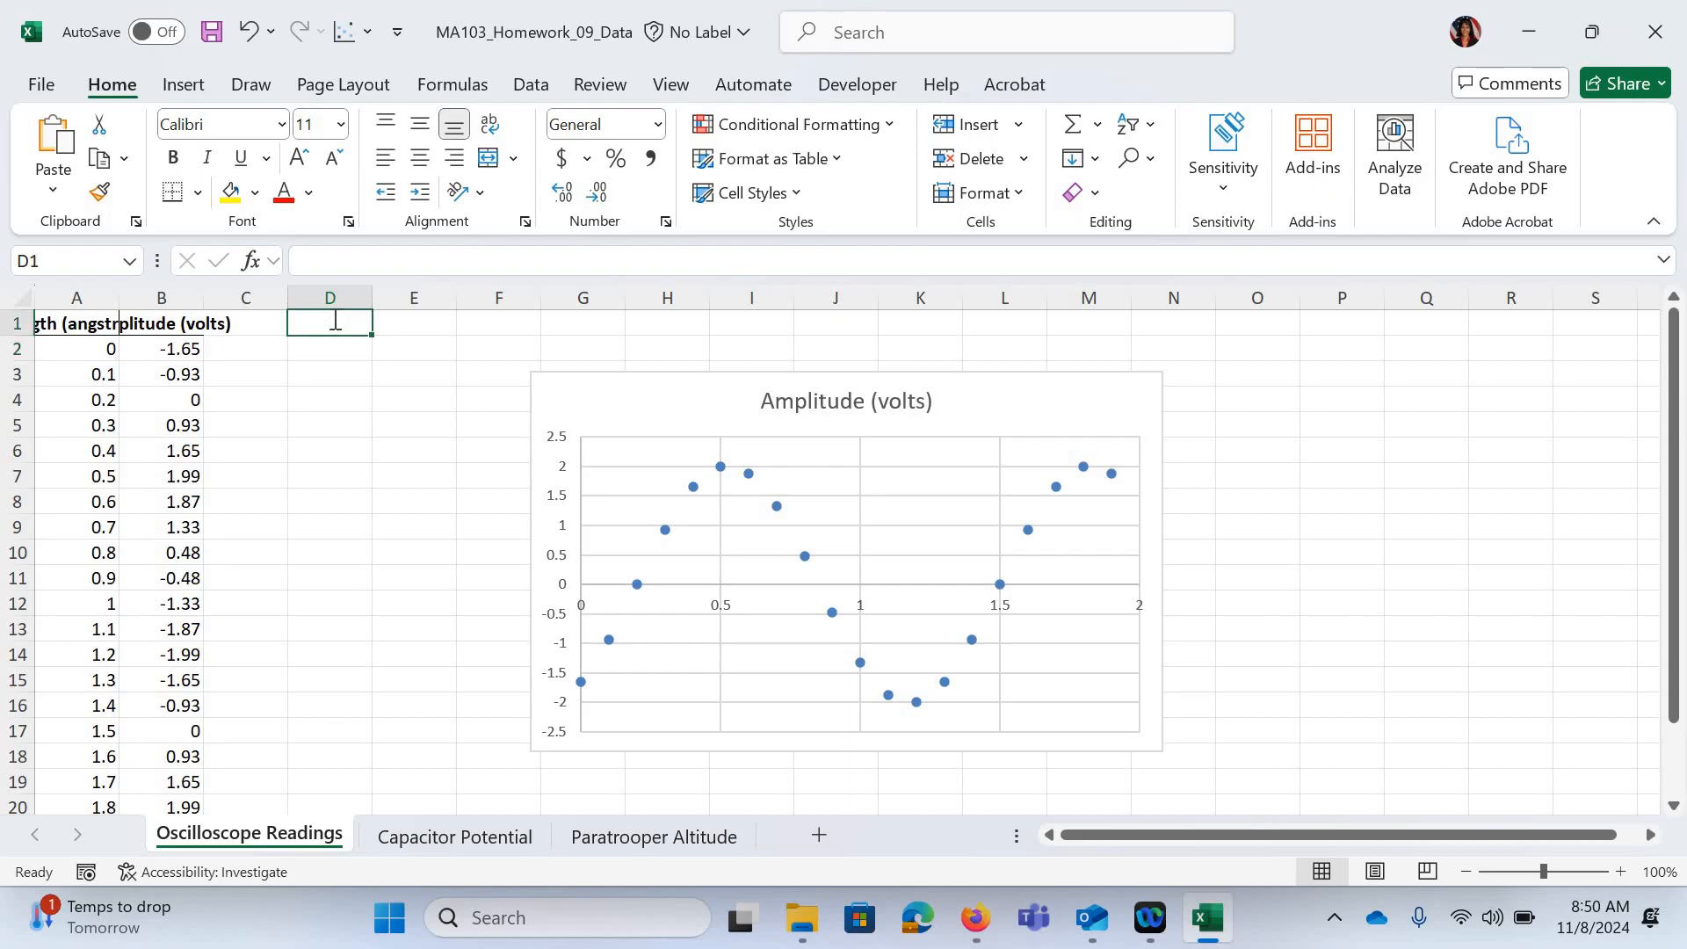
text(Formula)
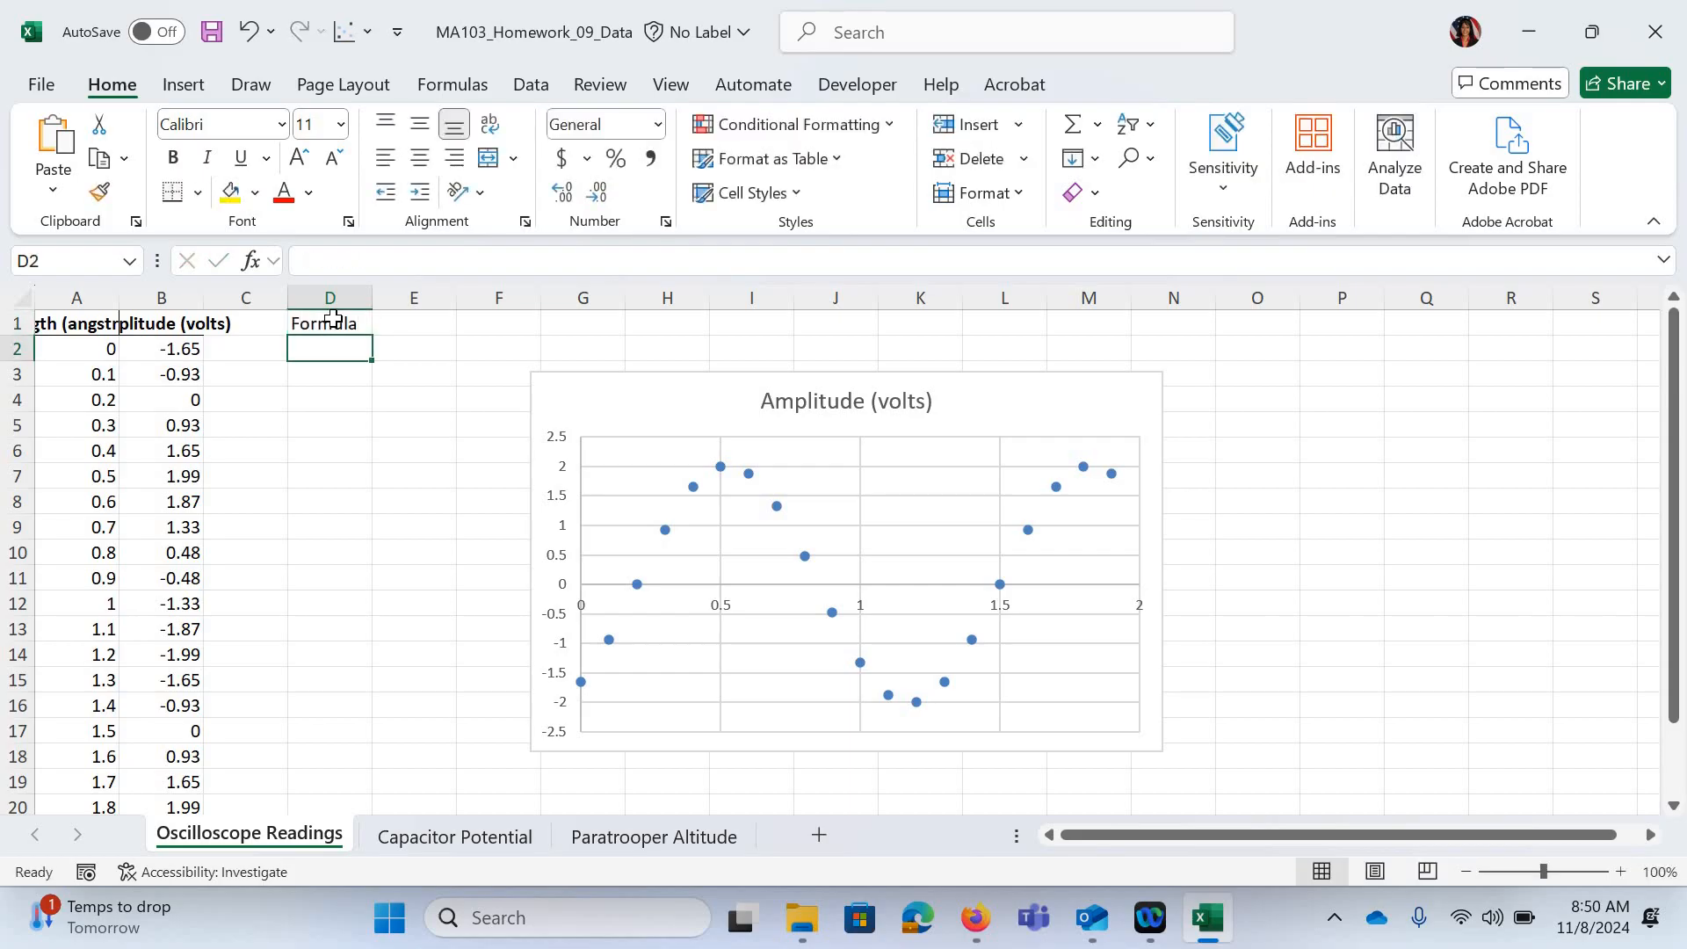
Draft the cosine prediction -2*Cos((2*Pi/1.3)*(x+.2)) in D2
text(-2*)
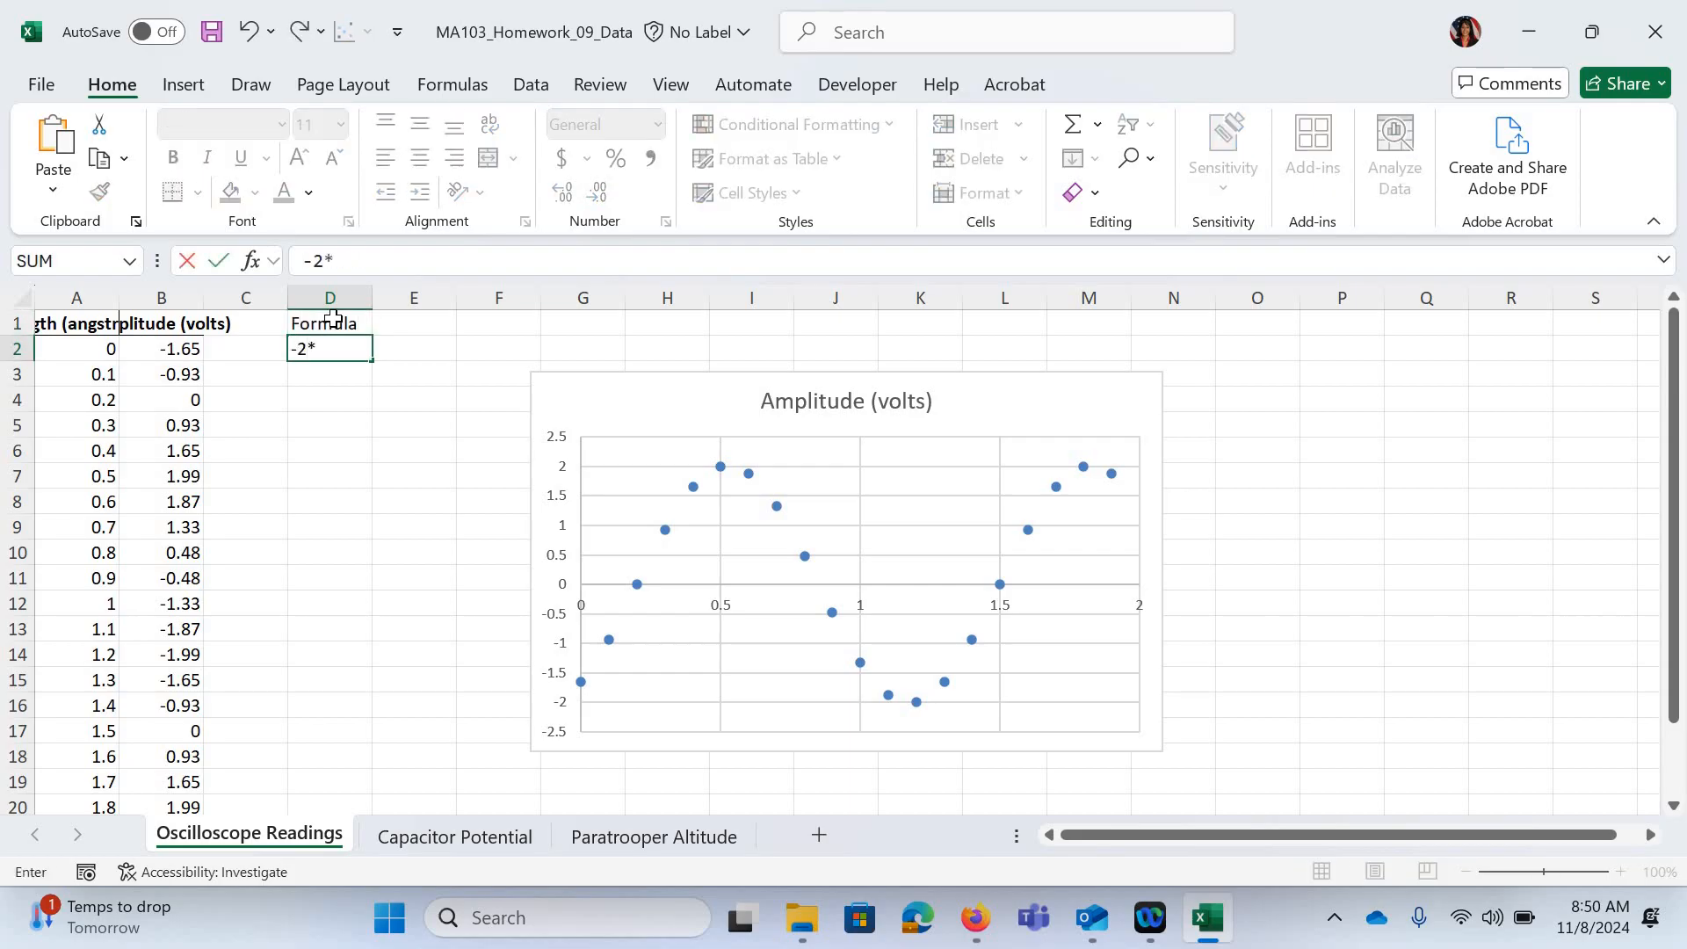
text(Cos()
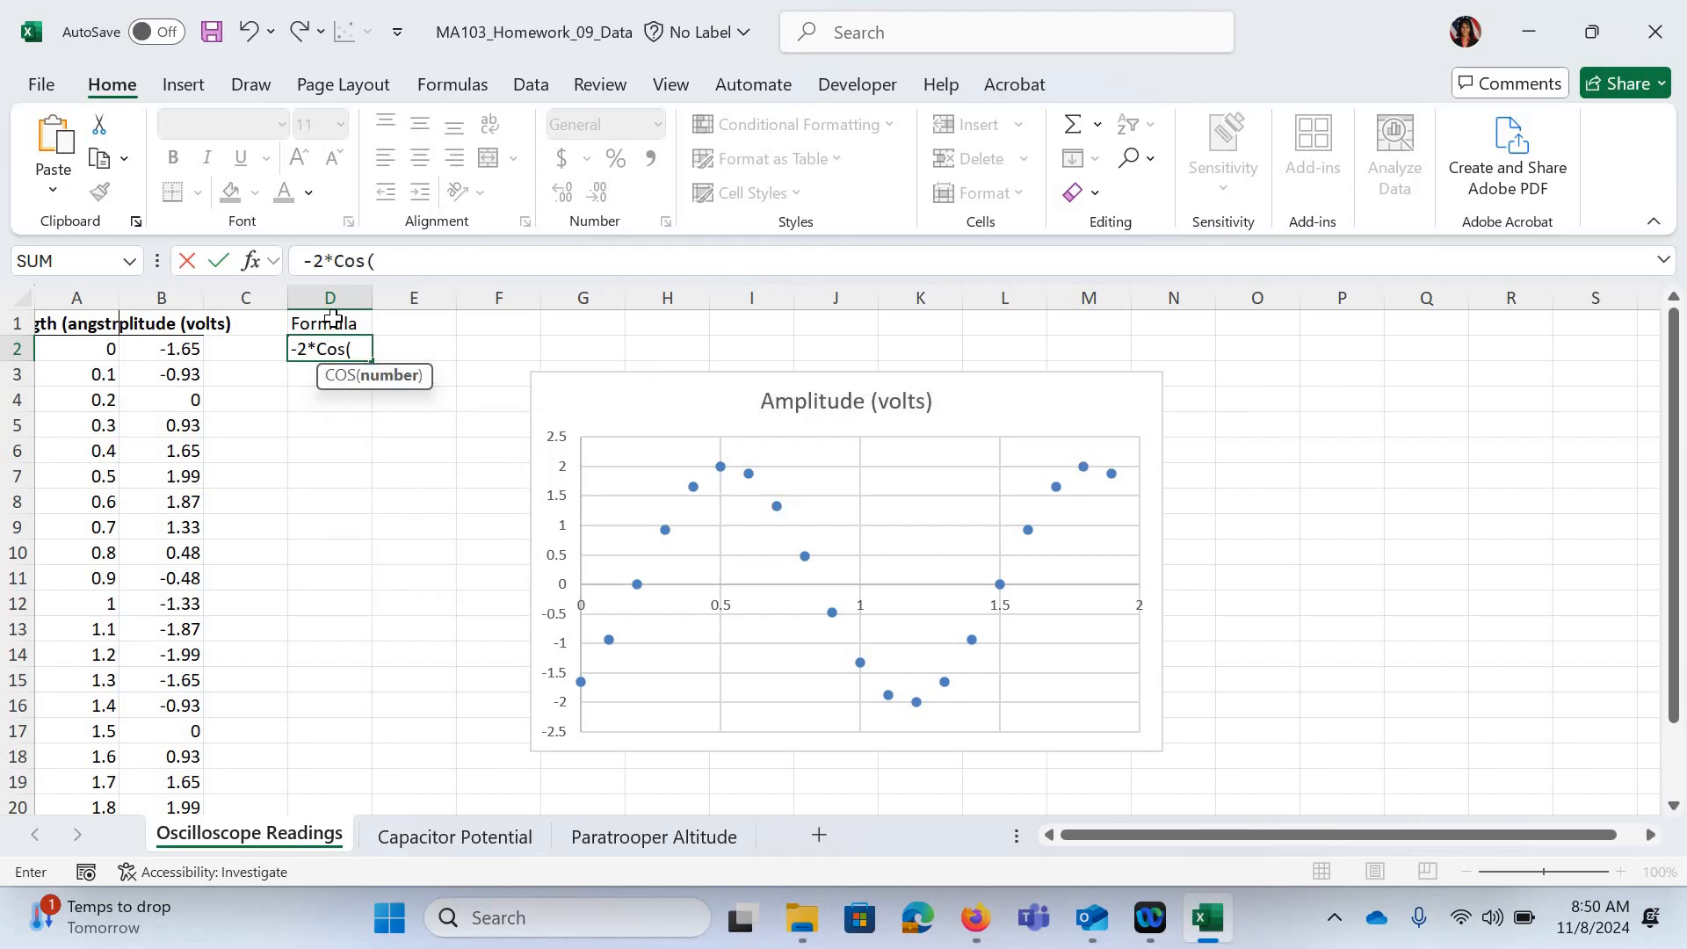
text(2)
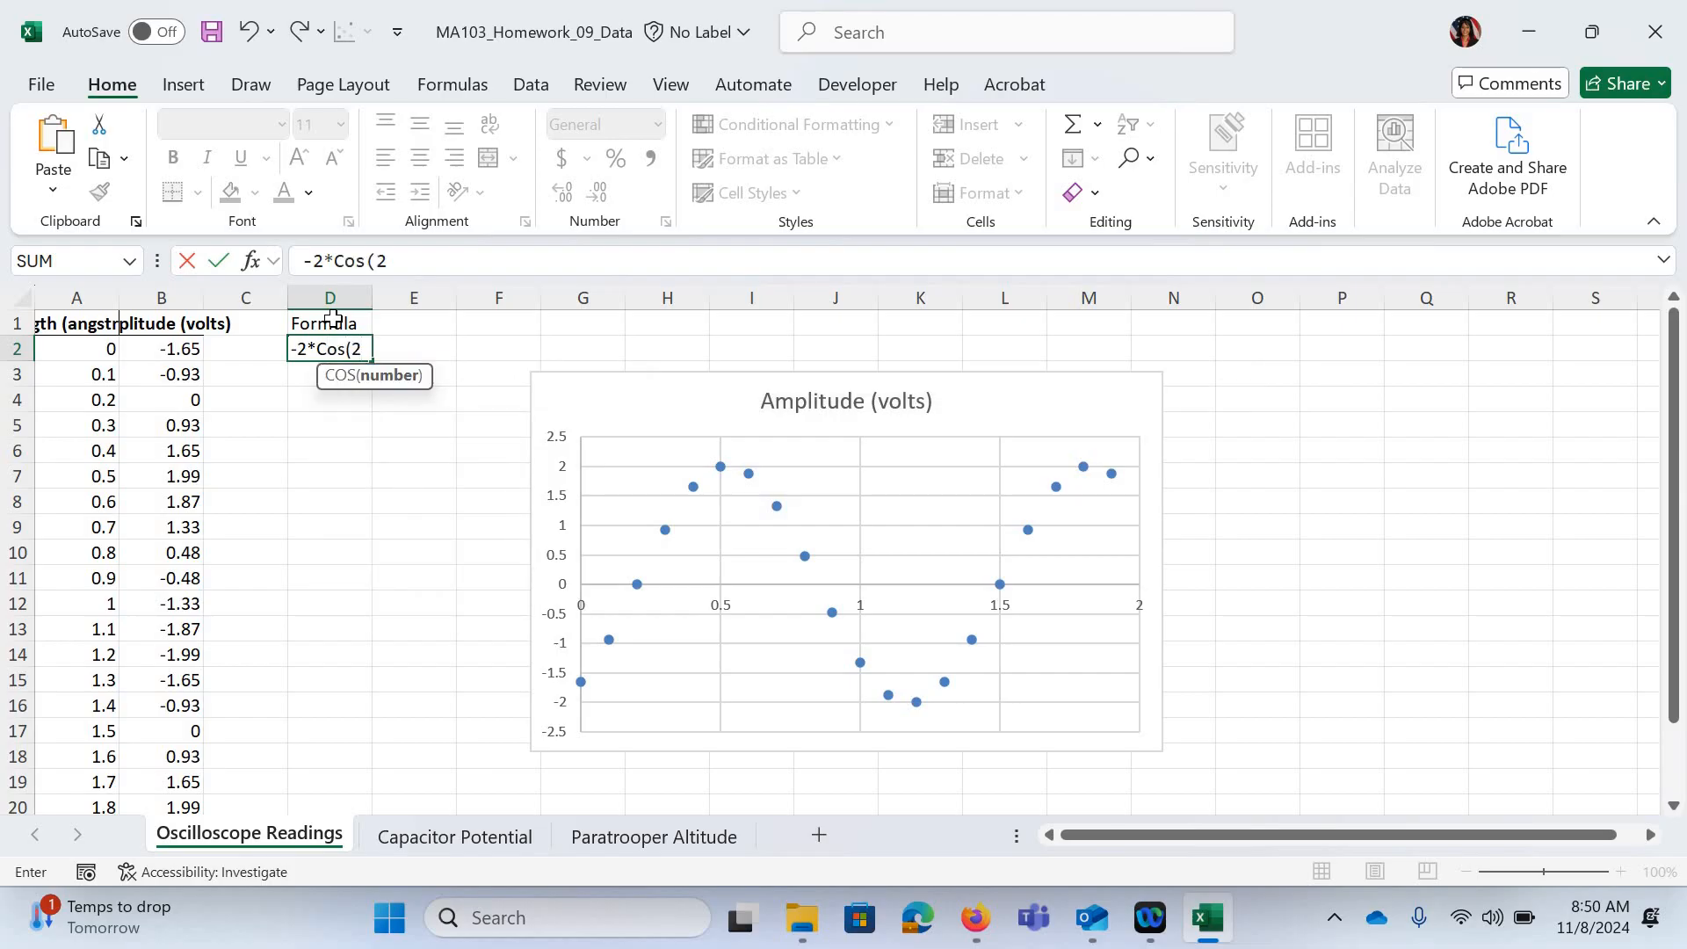
text(P)
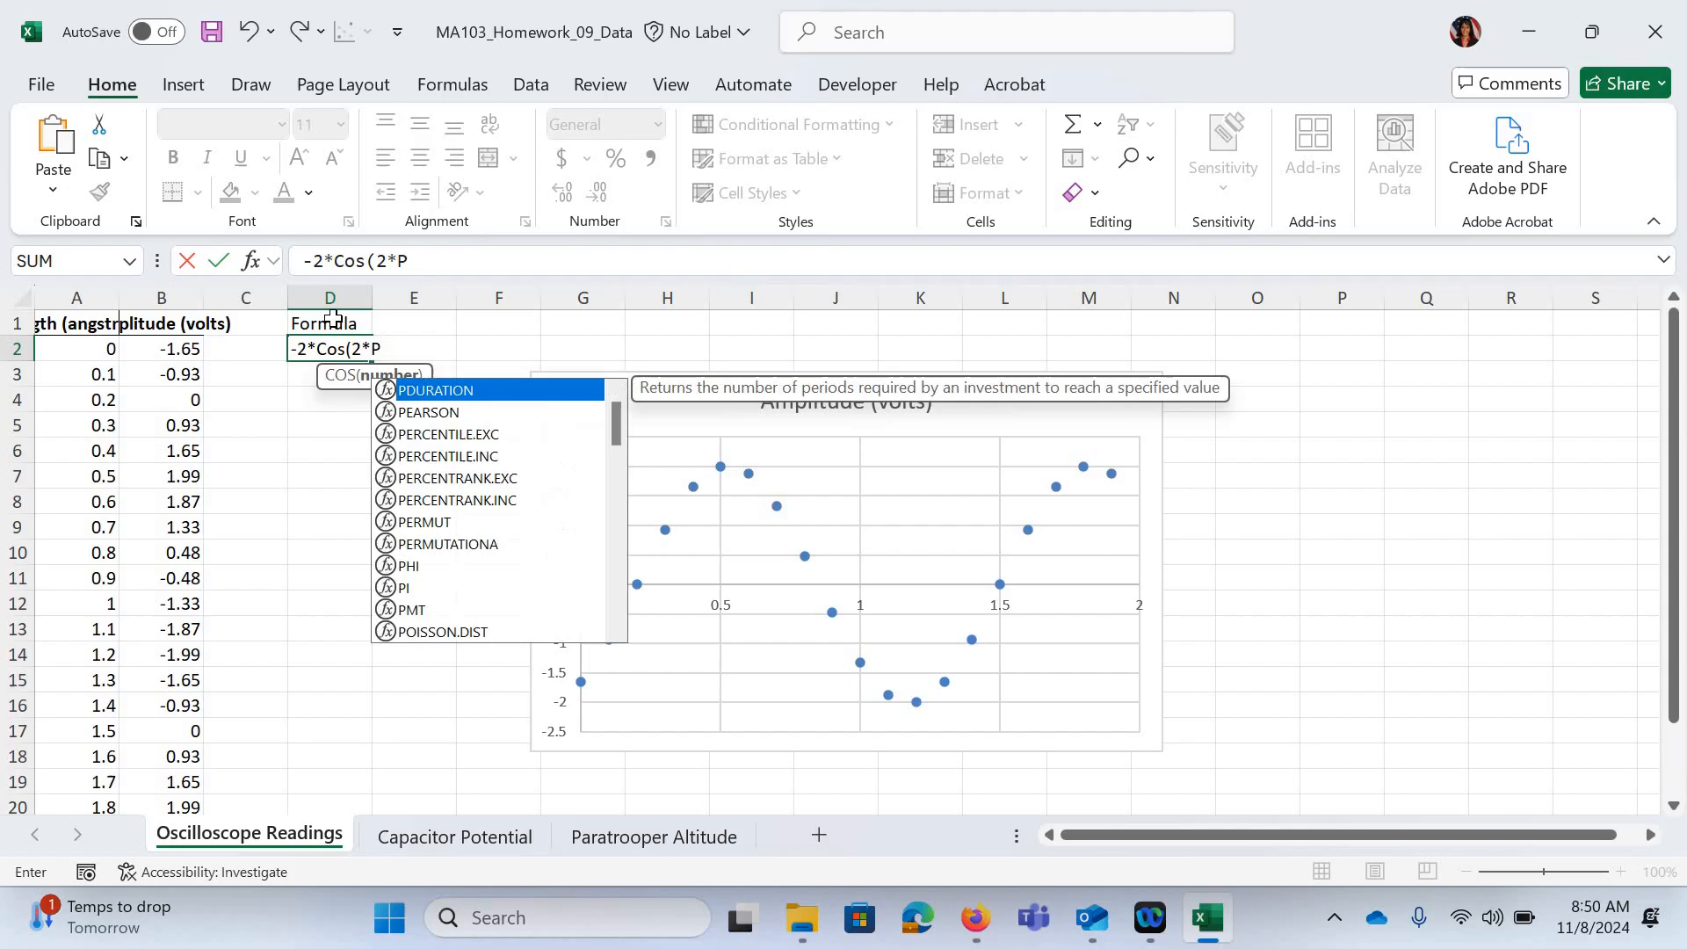
text(i)
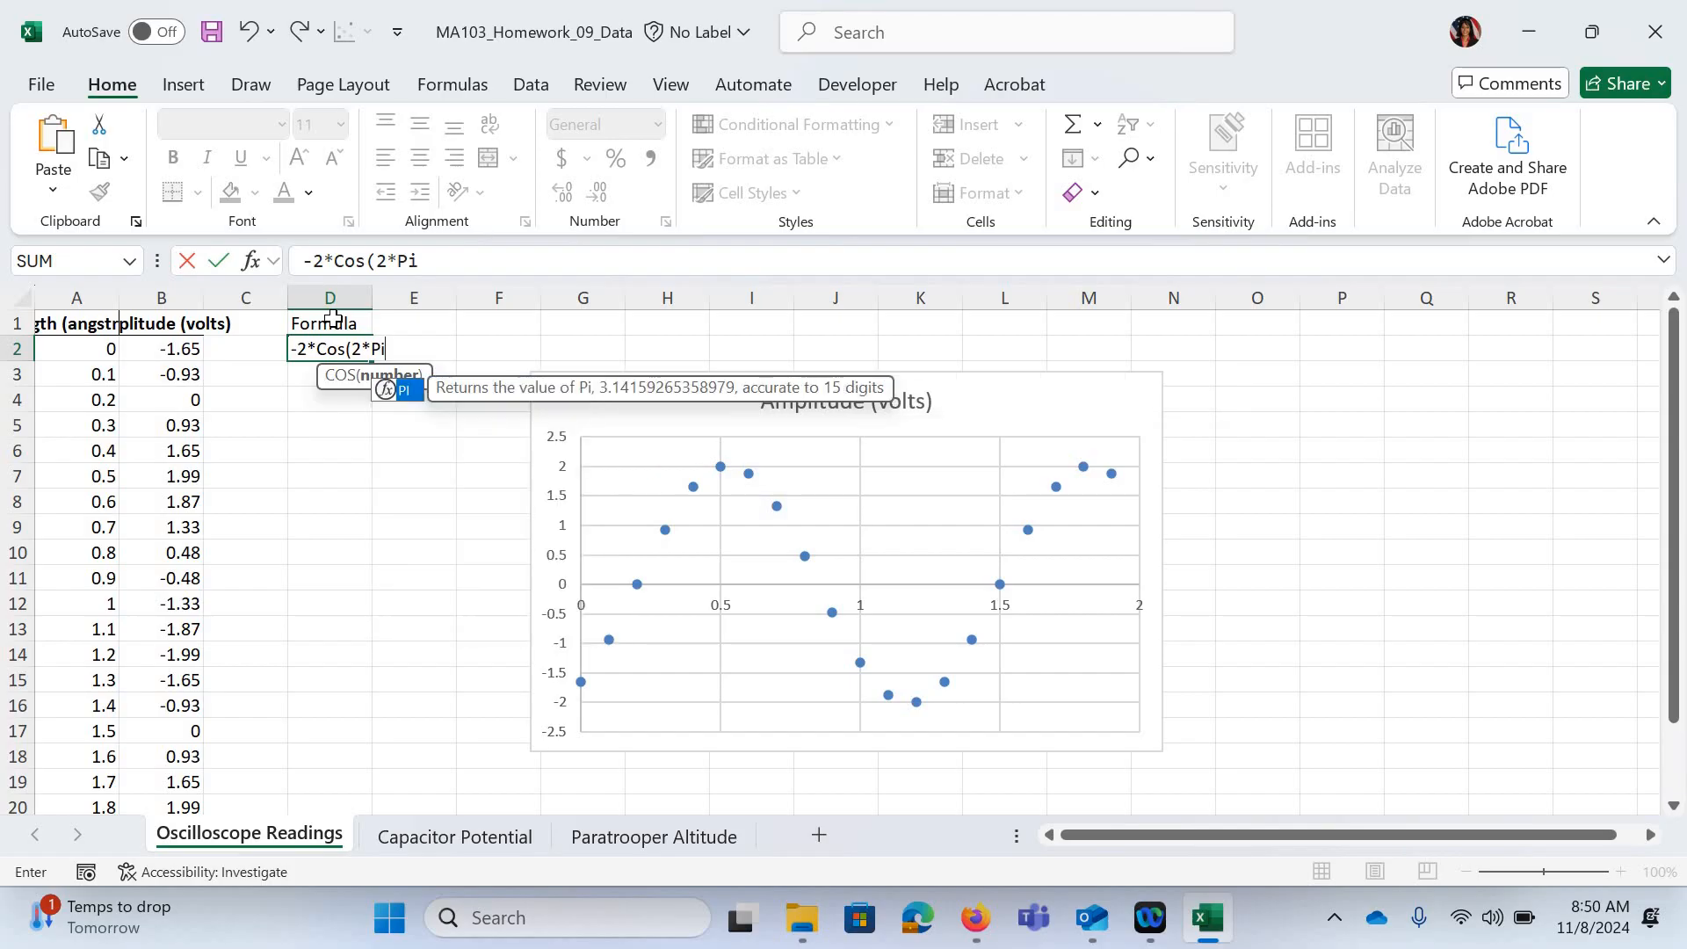
text(/1.3)
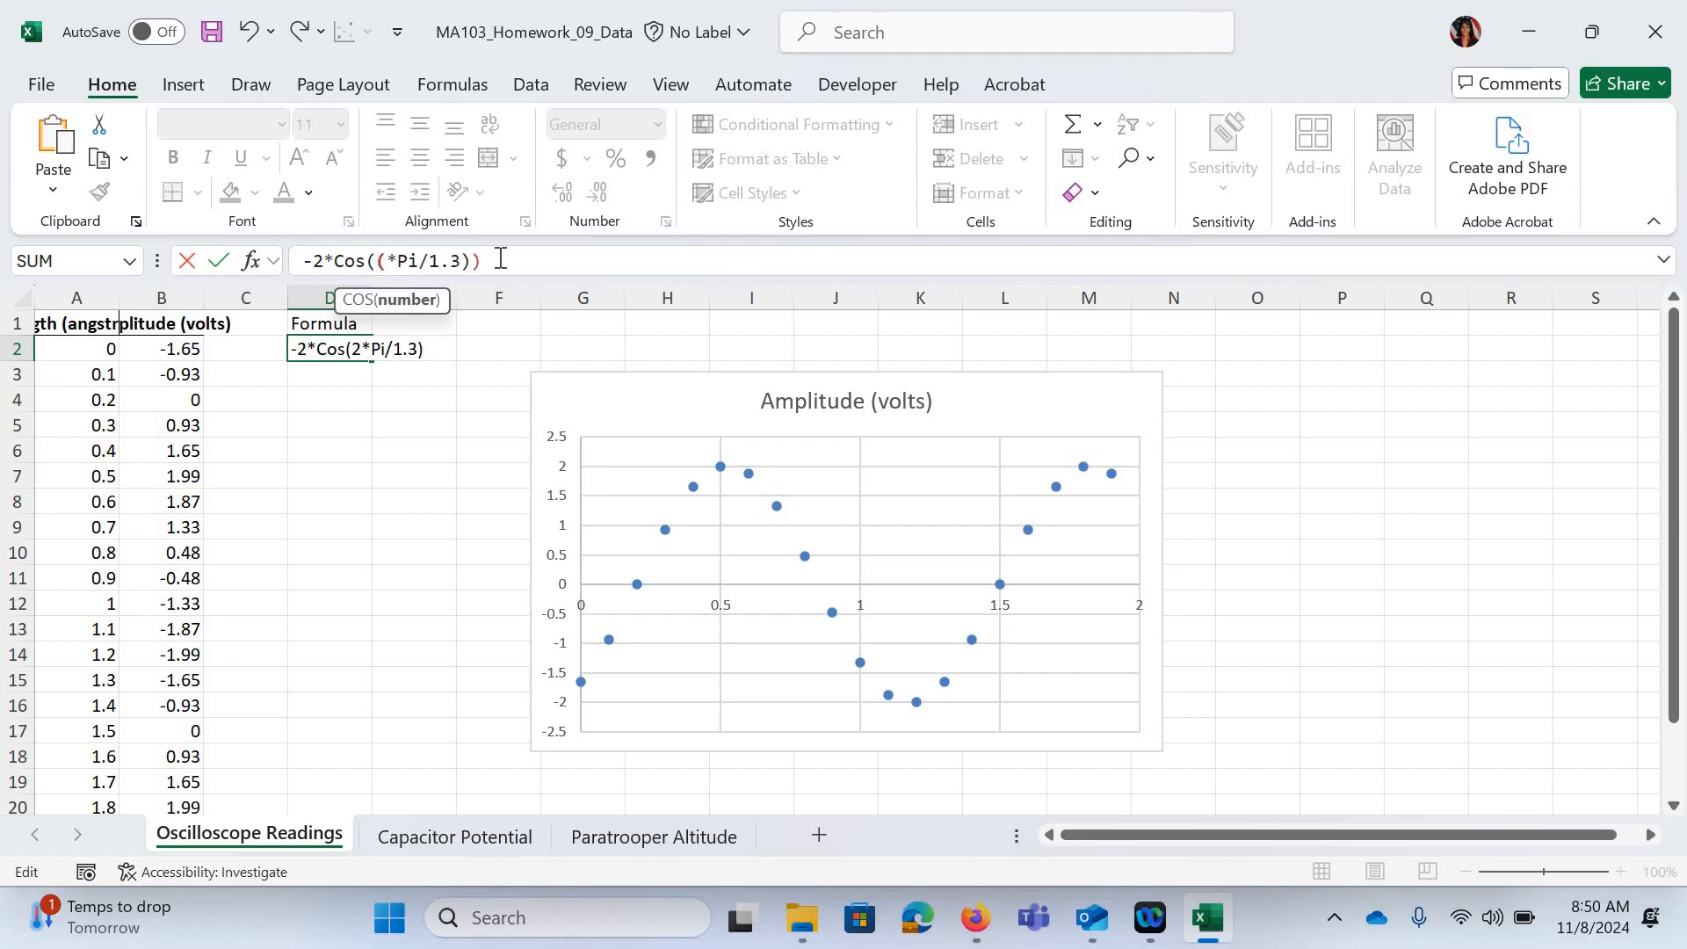
text(2)
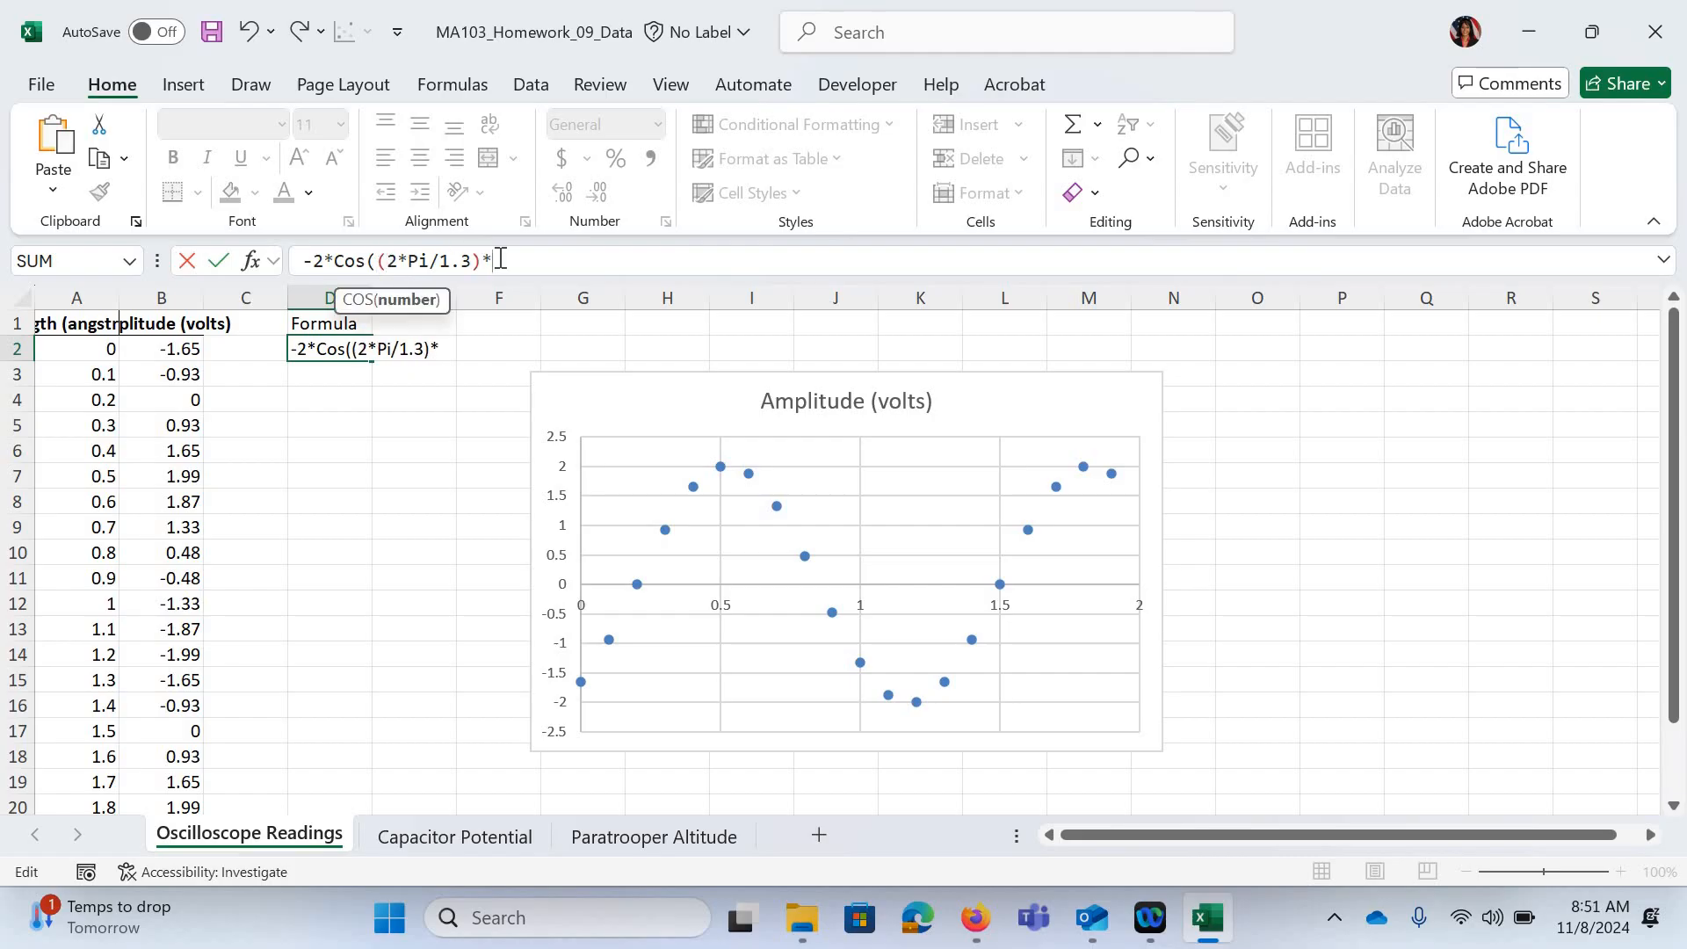
text((x)
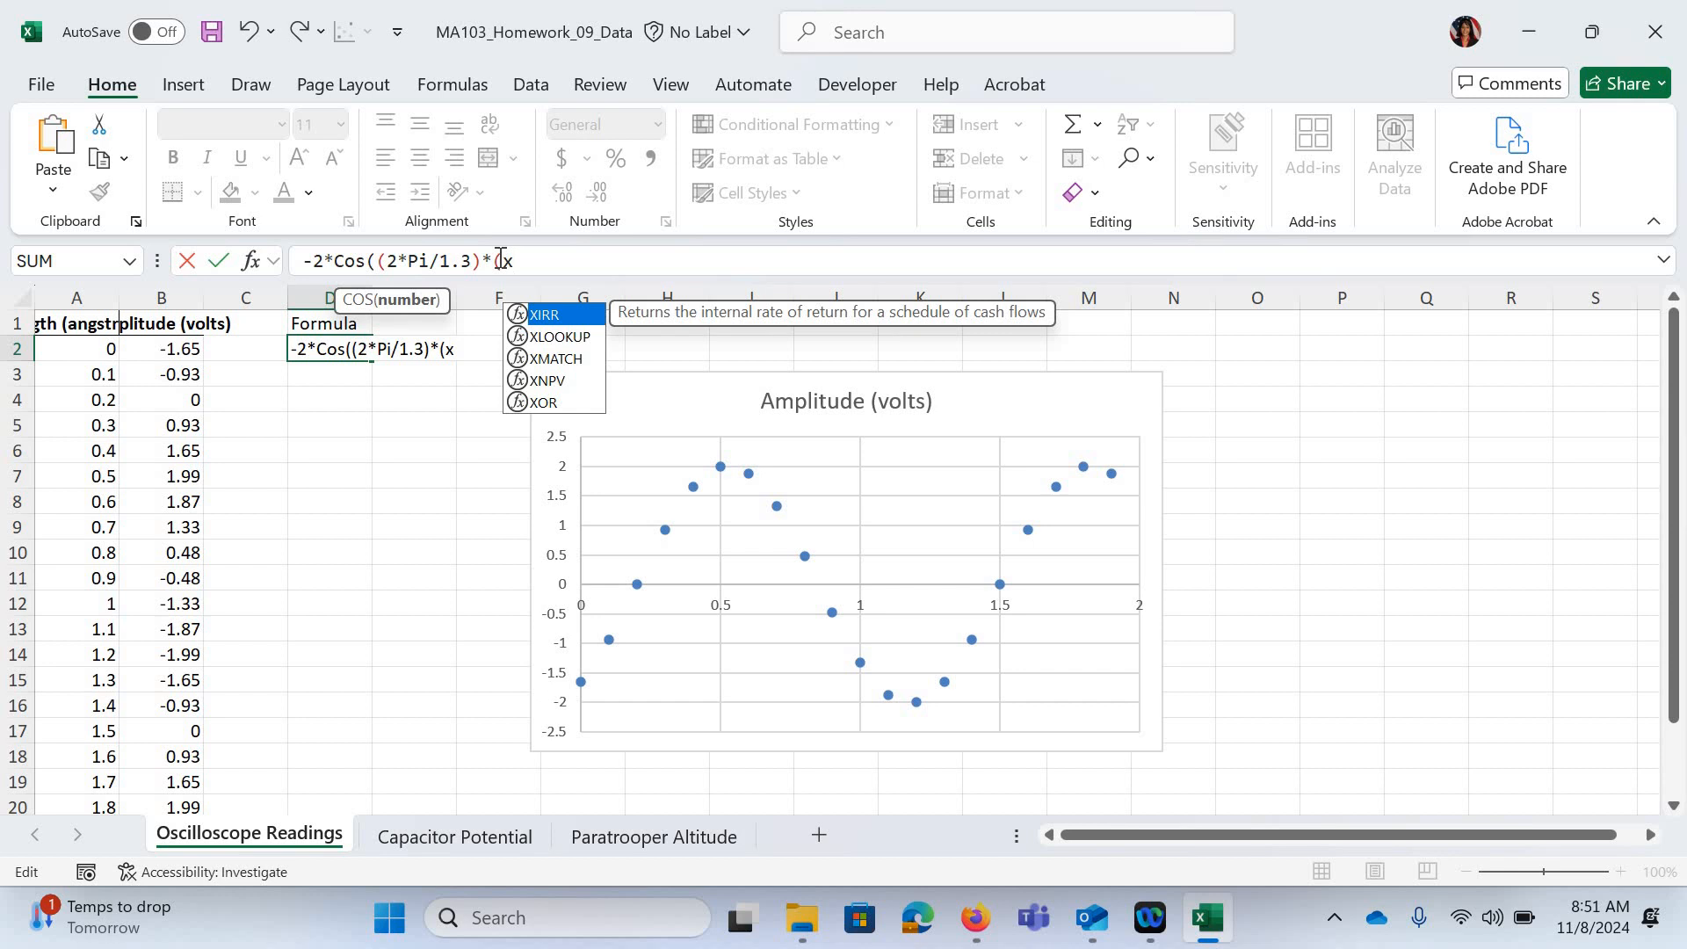
text(+.2))
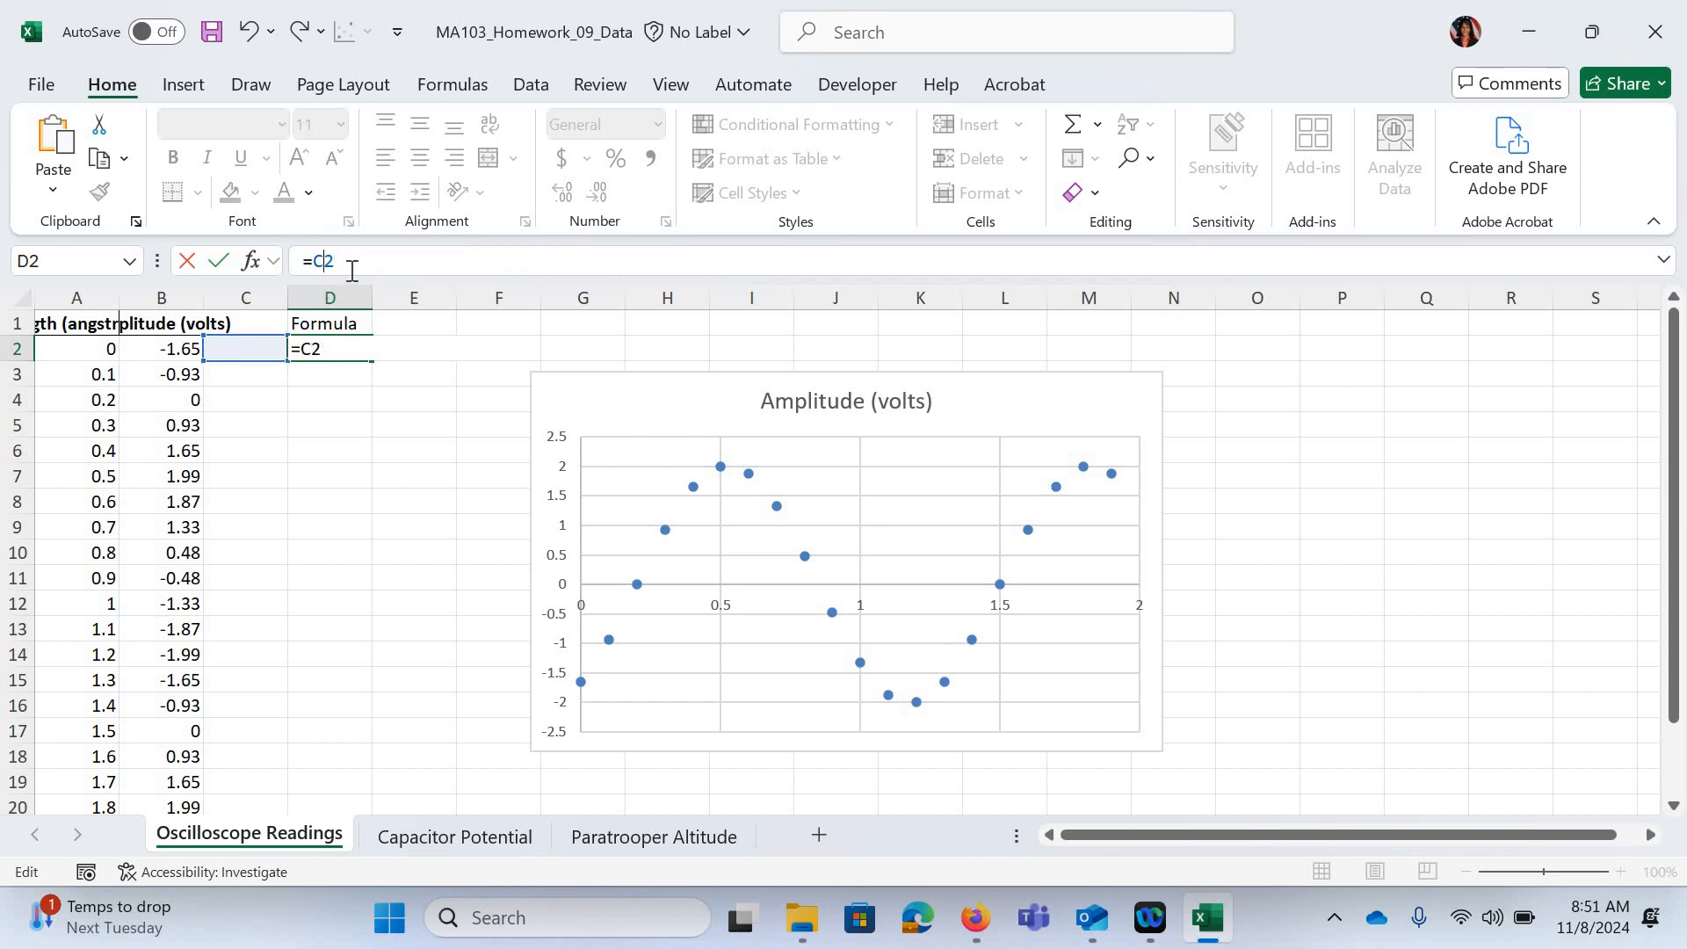
Retype D2 as =-2*Cos((2*Pi()/1.3)*(a2+.2)) using Pi() and the A2 reference
text(-2*Cos((2*Pi/1.3)*(x+.2))
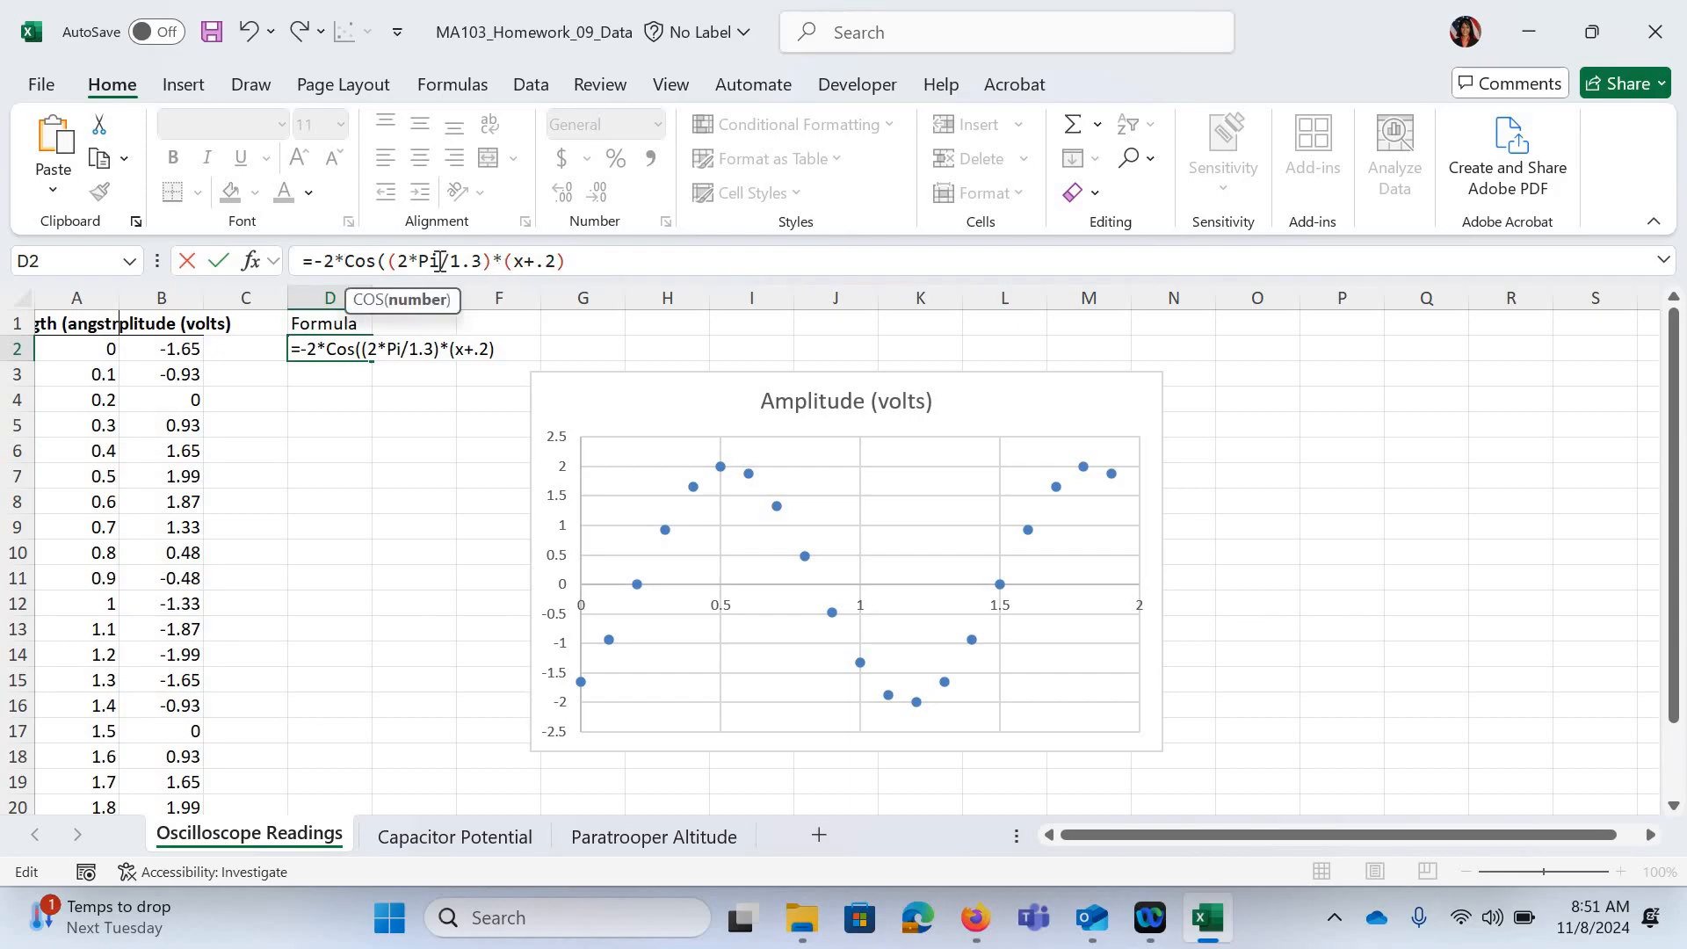
text(())
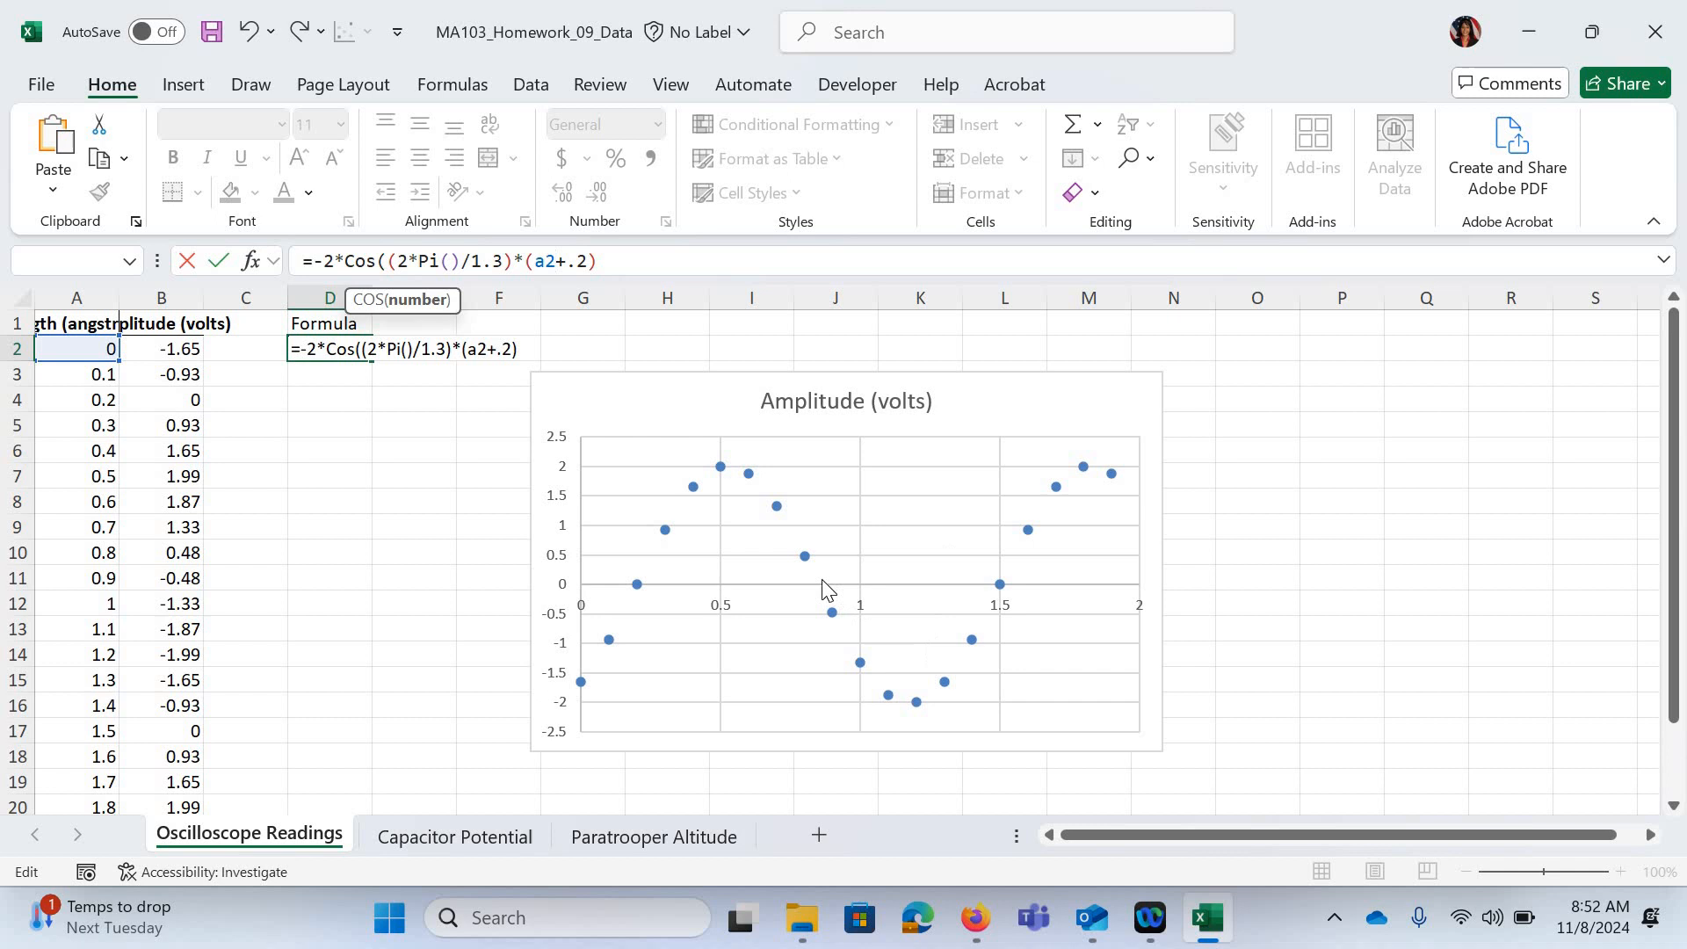
key(enter)
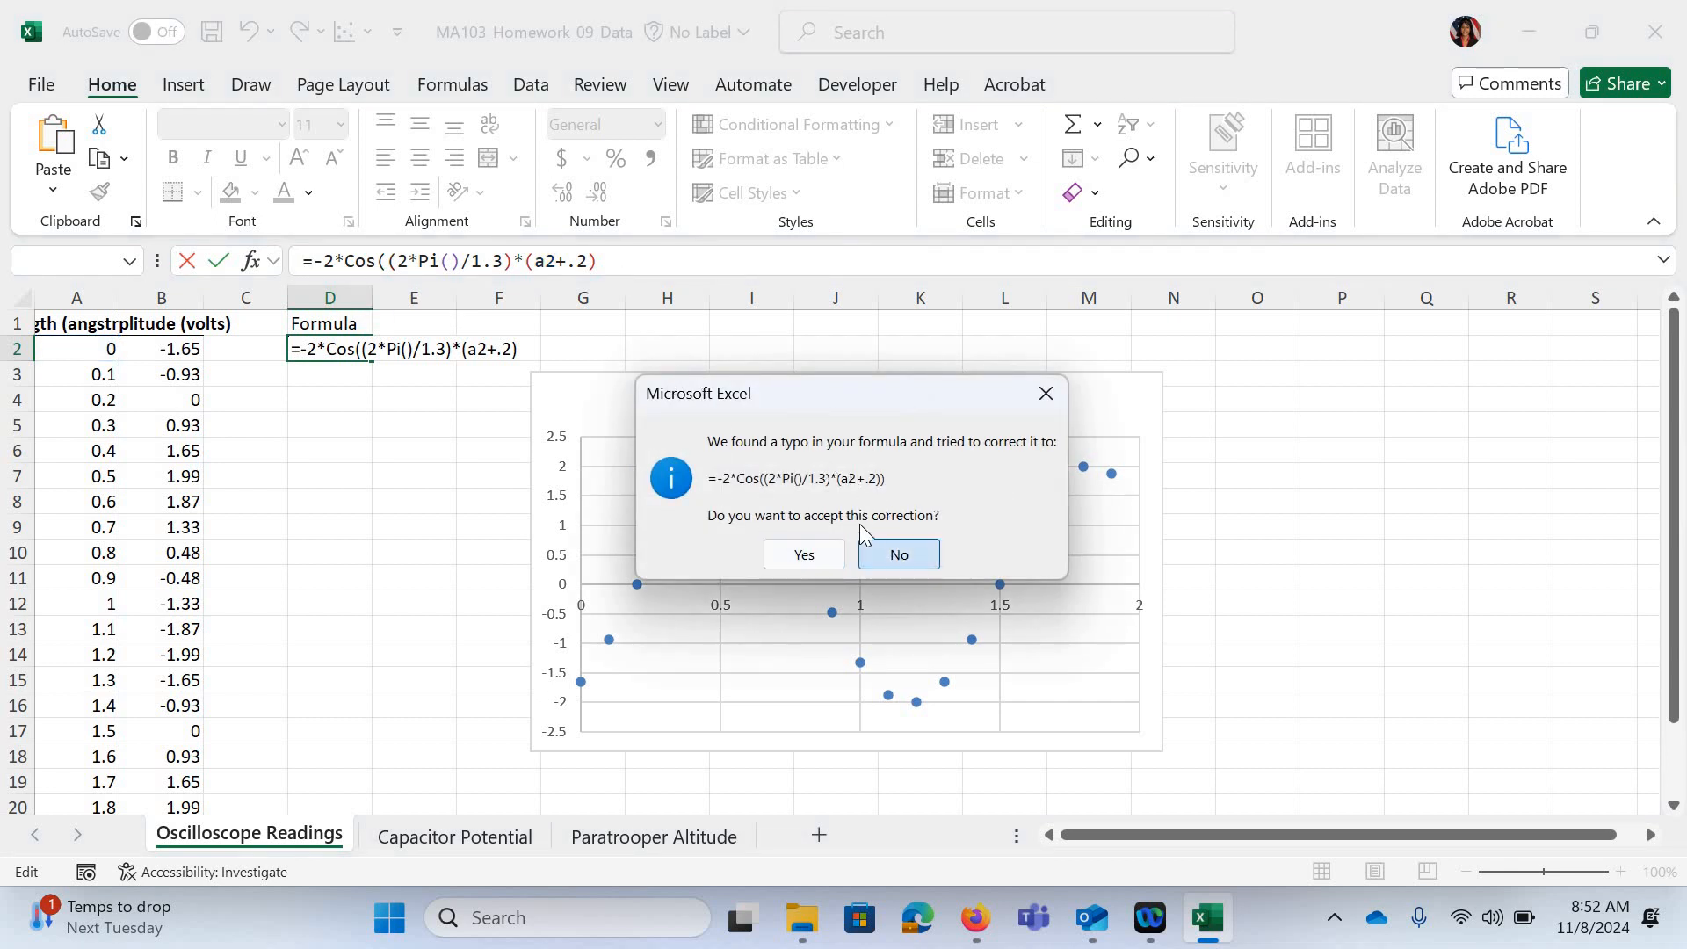
click(897, 554)
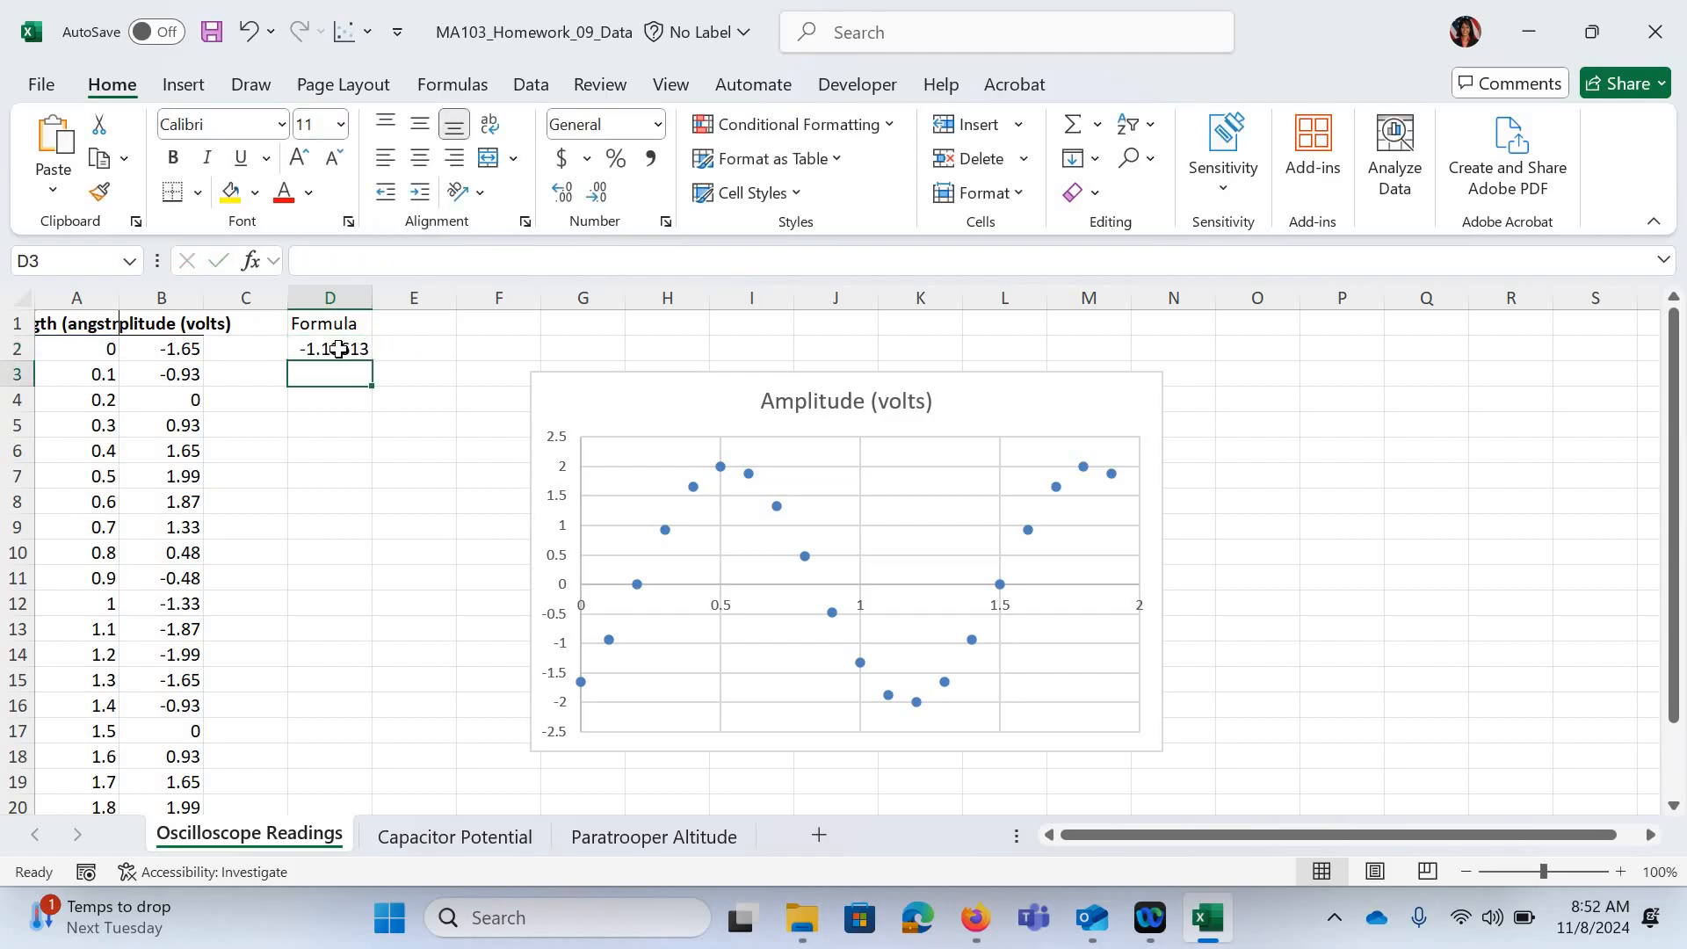
click(330, 348)
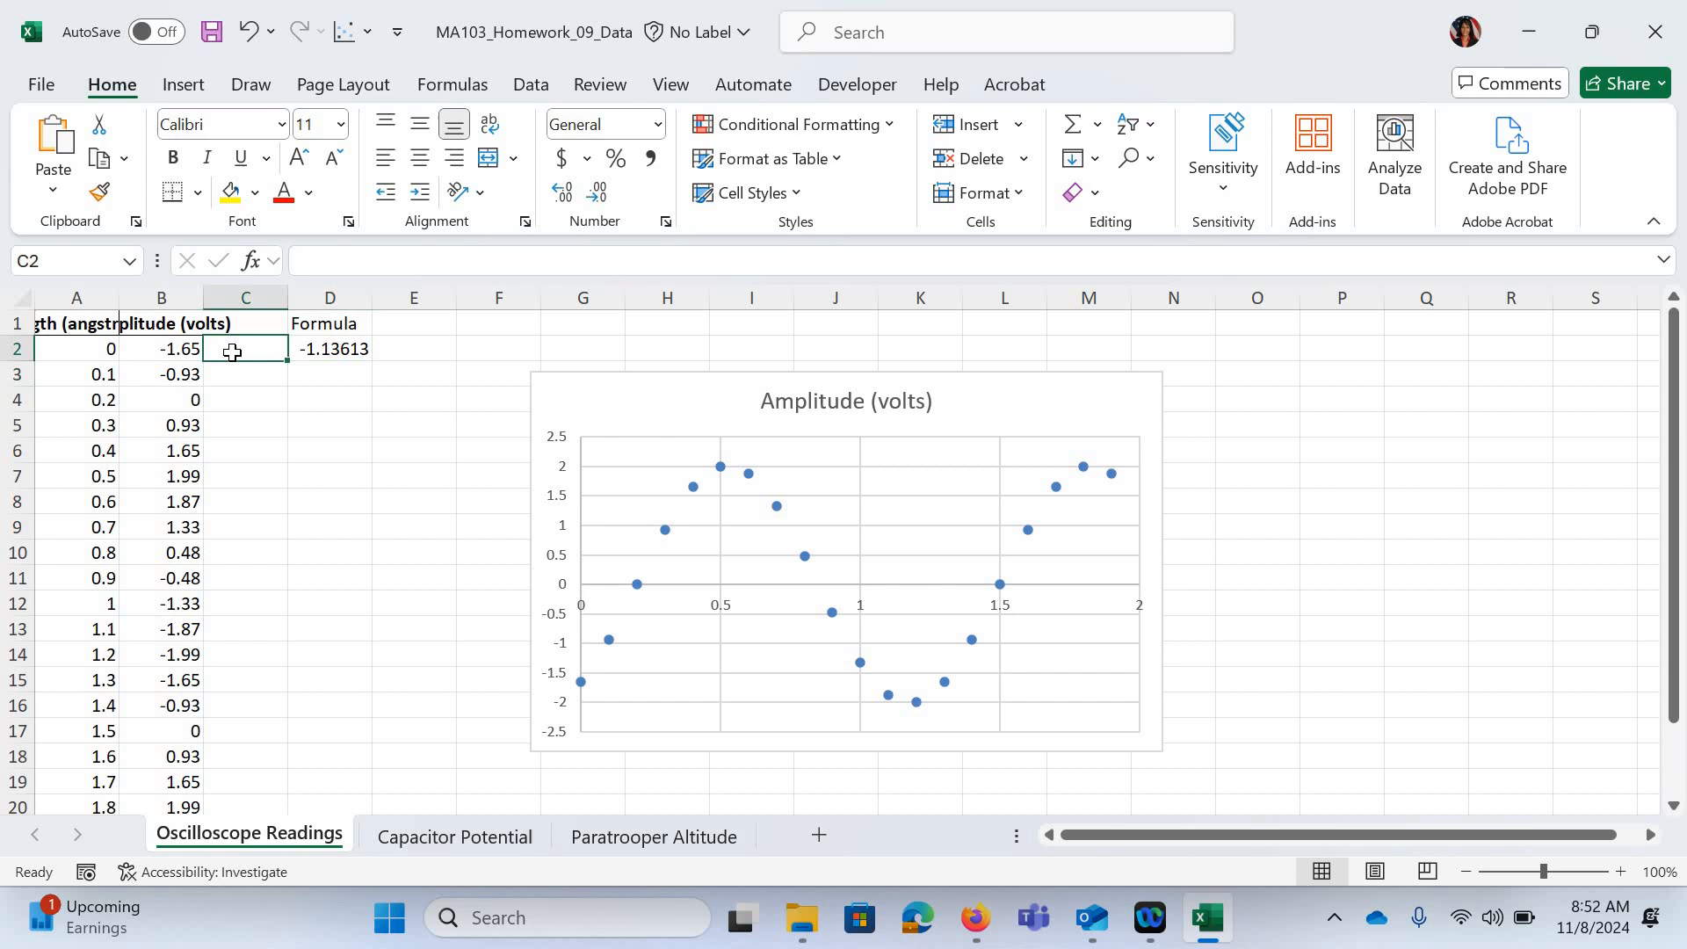
Paste =-2*COS((2*PI()/1.3)*(A2+0.2)) into column C down to the last data row
key(ctrl+v)
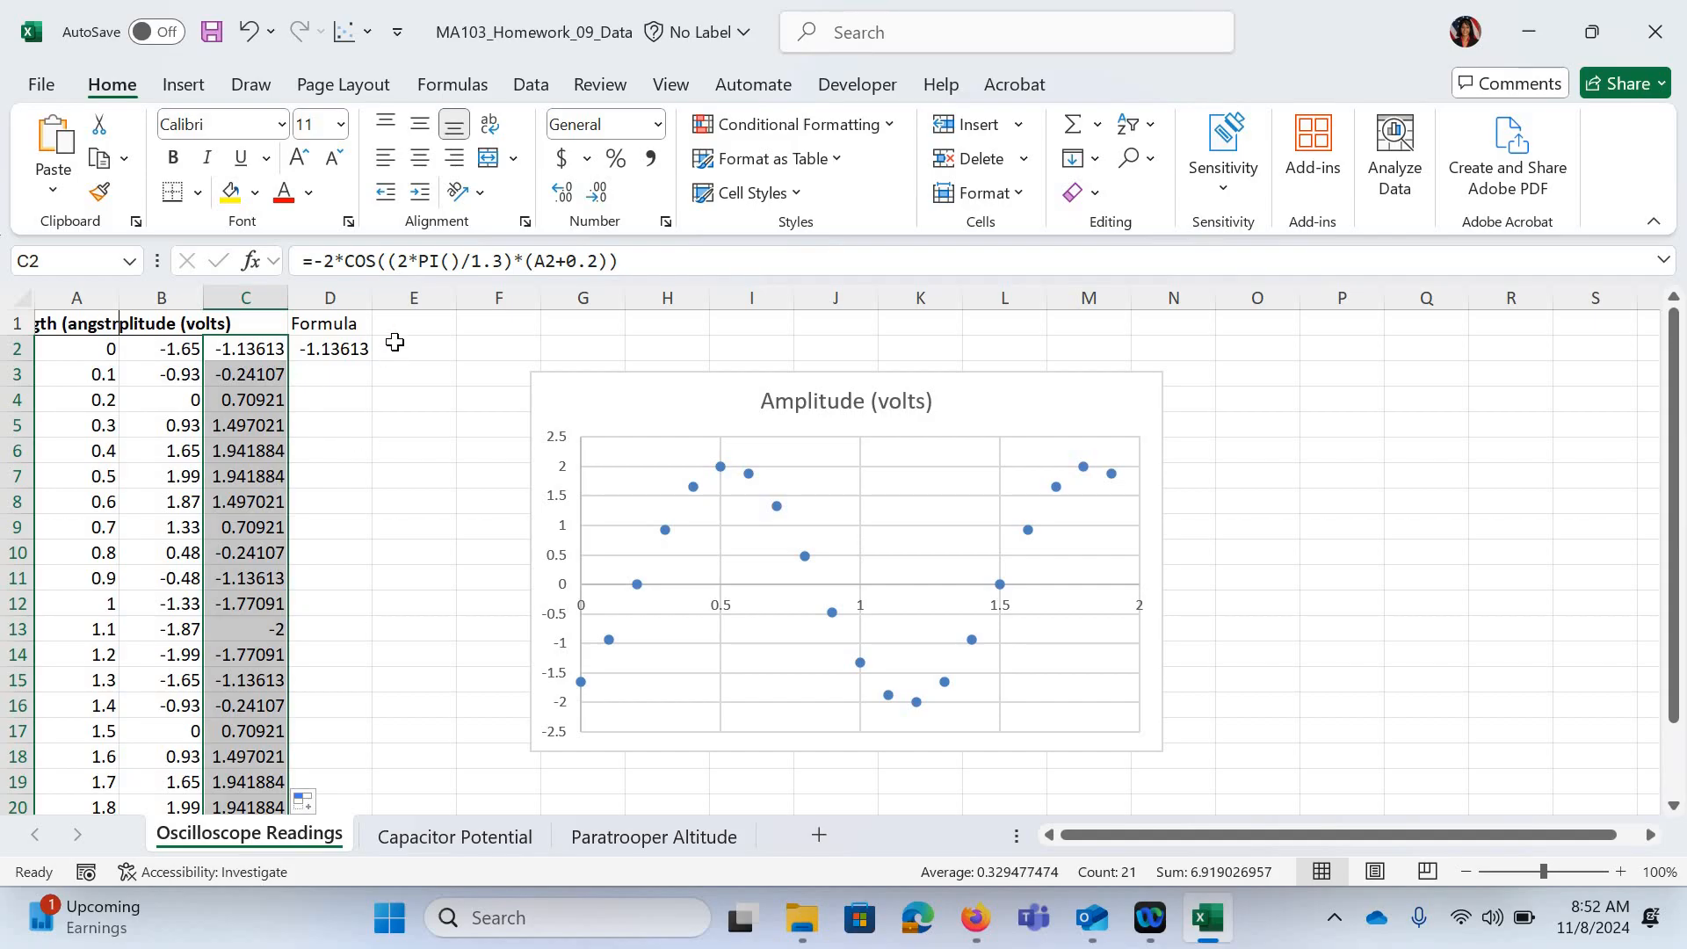
mouse_move(988, 417)
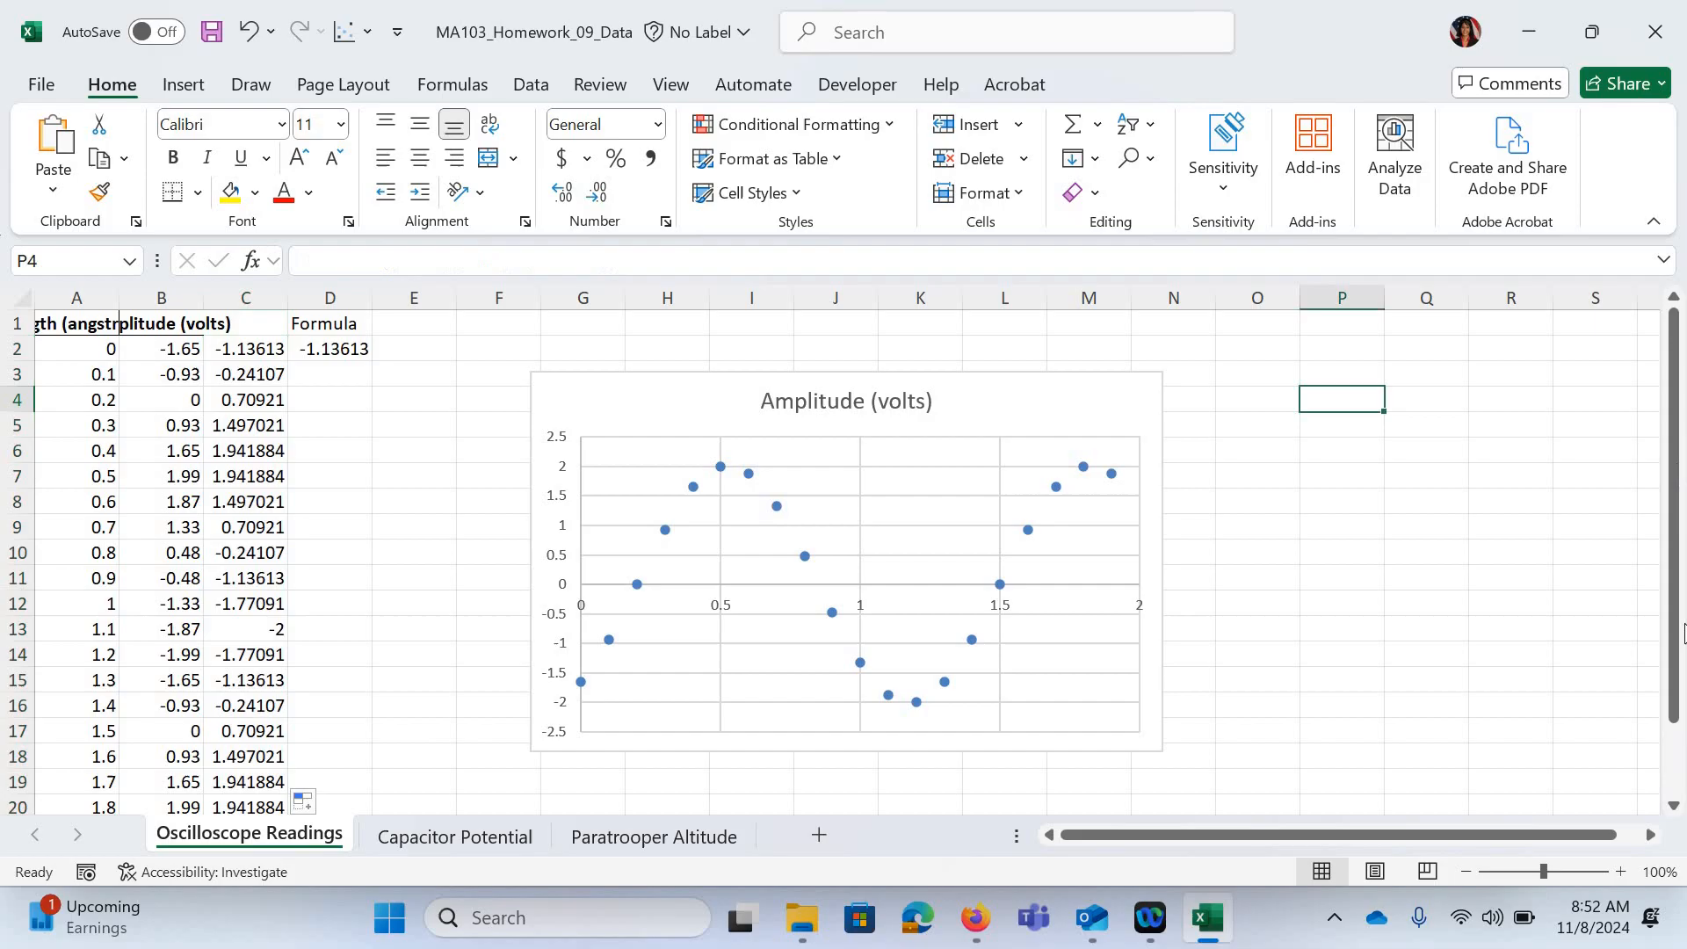
scroll(down, 3)
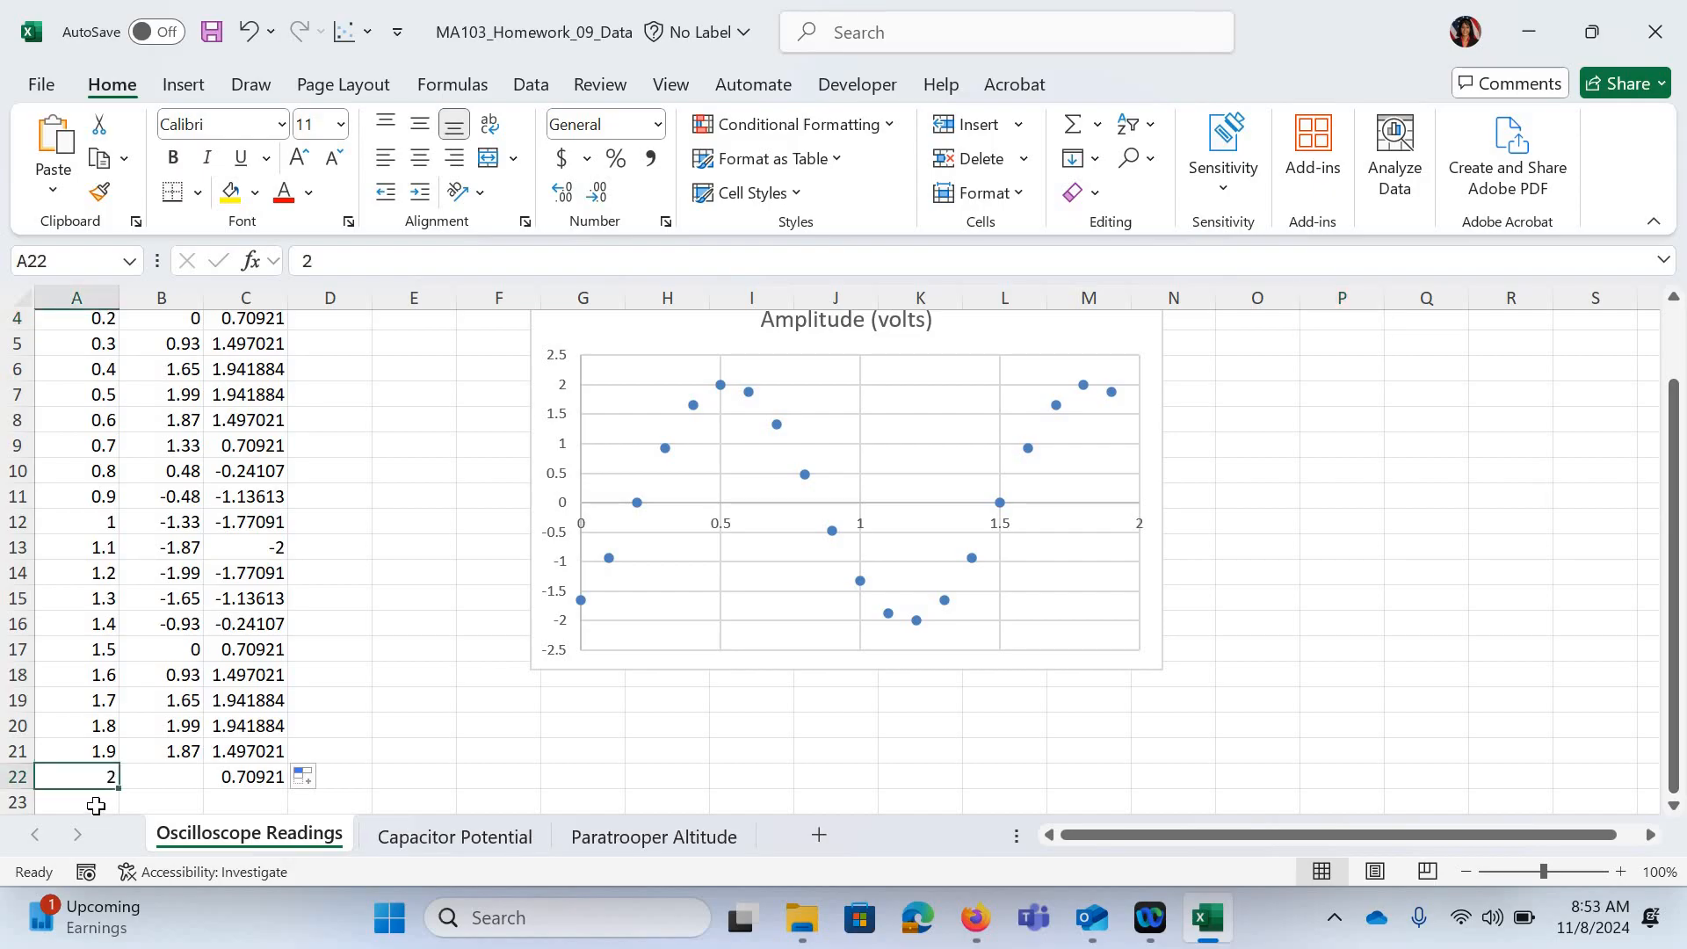
Add a length of 3 and check its cosine prediction of 1.941884
text(3)
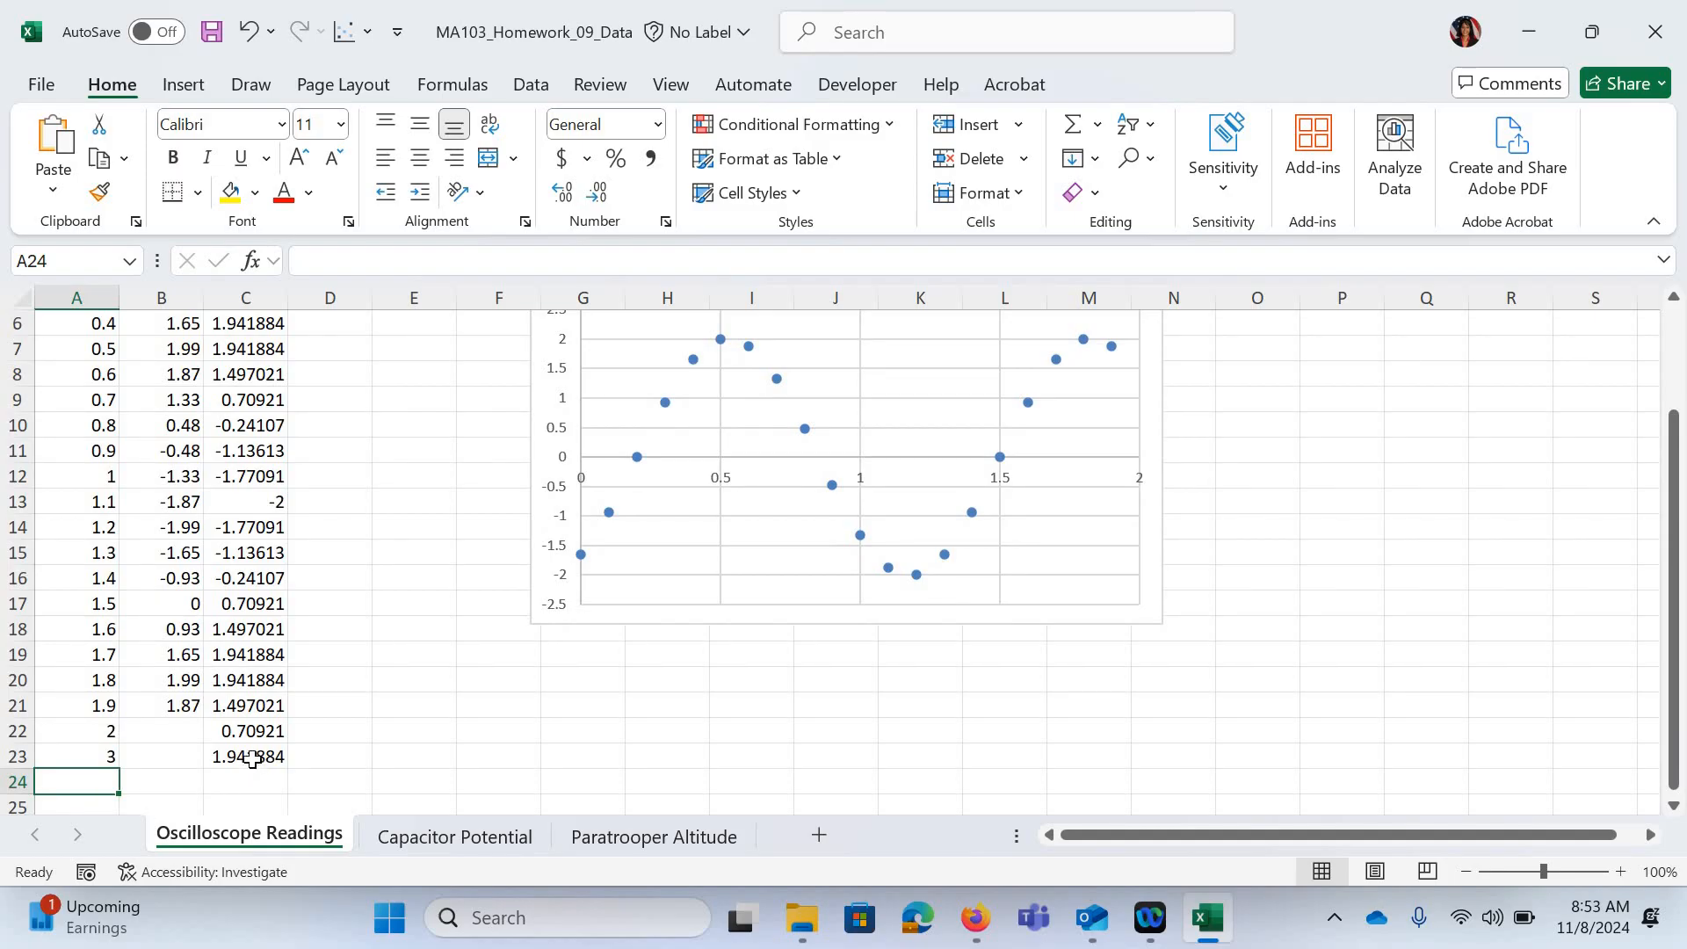
click(245, 755)
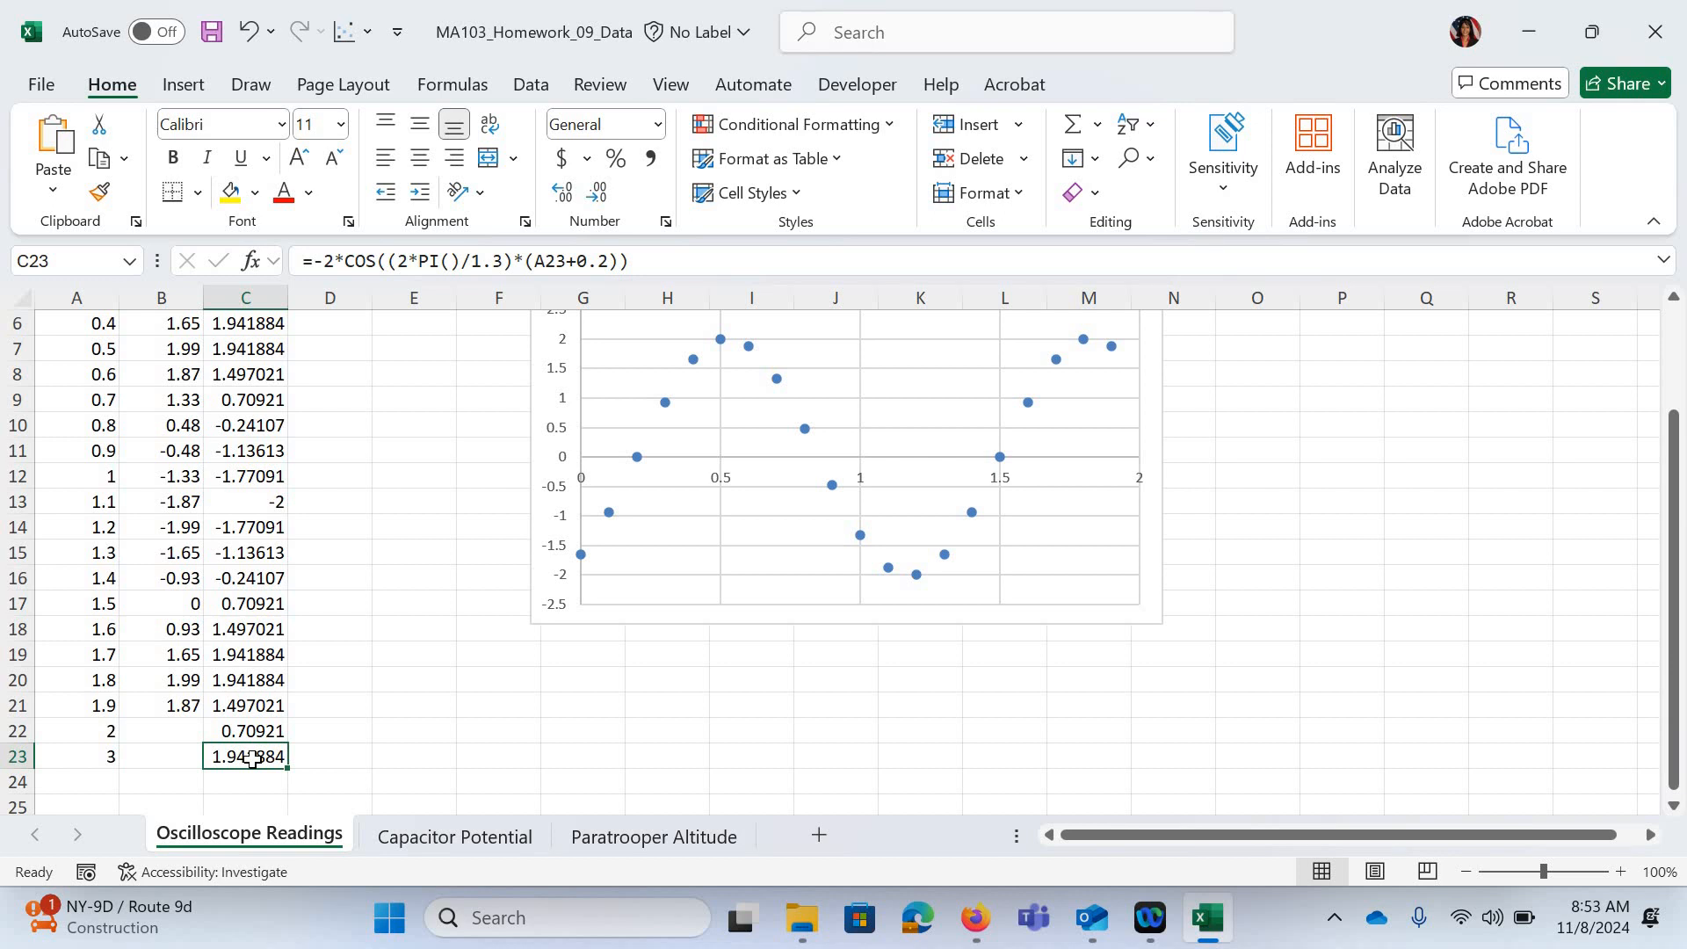
mouse_move(1154, 574)
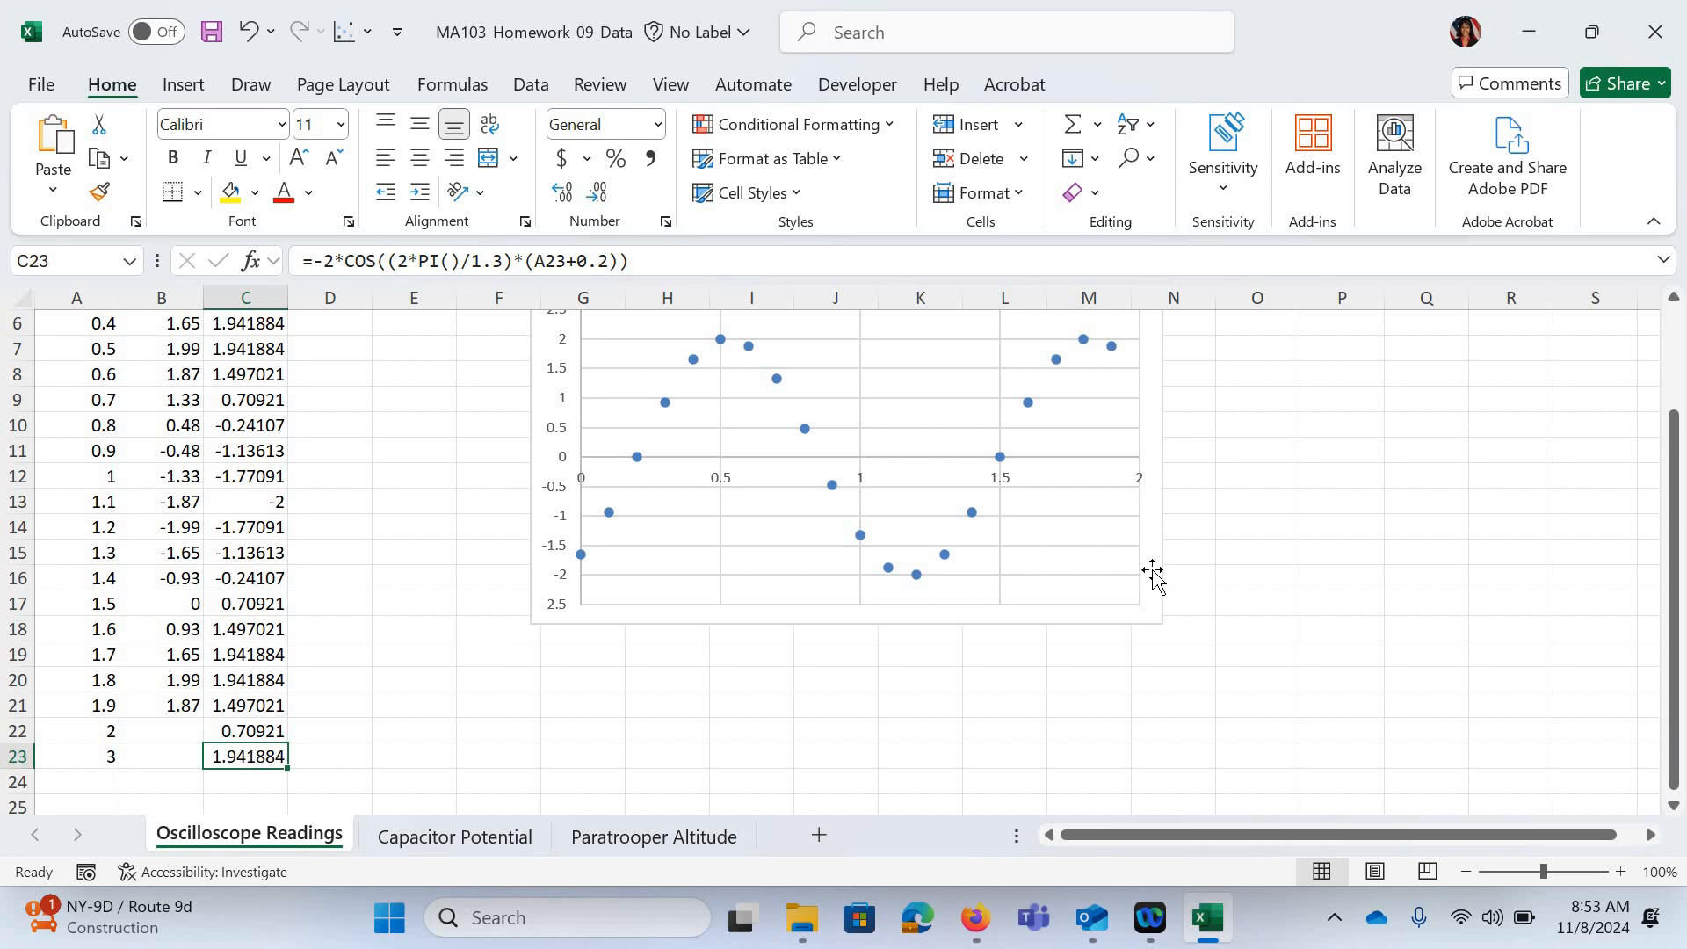
mouse_move(1641, 384)
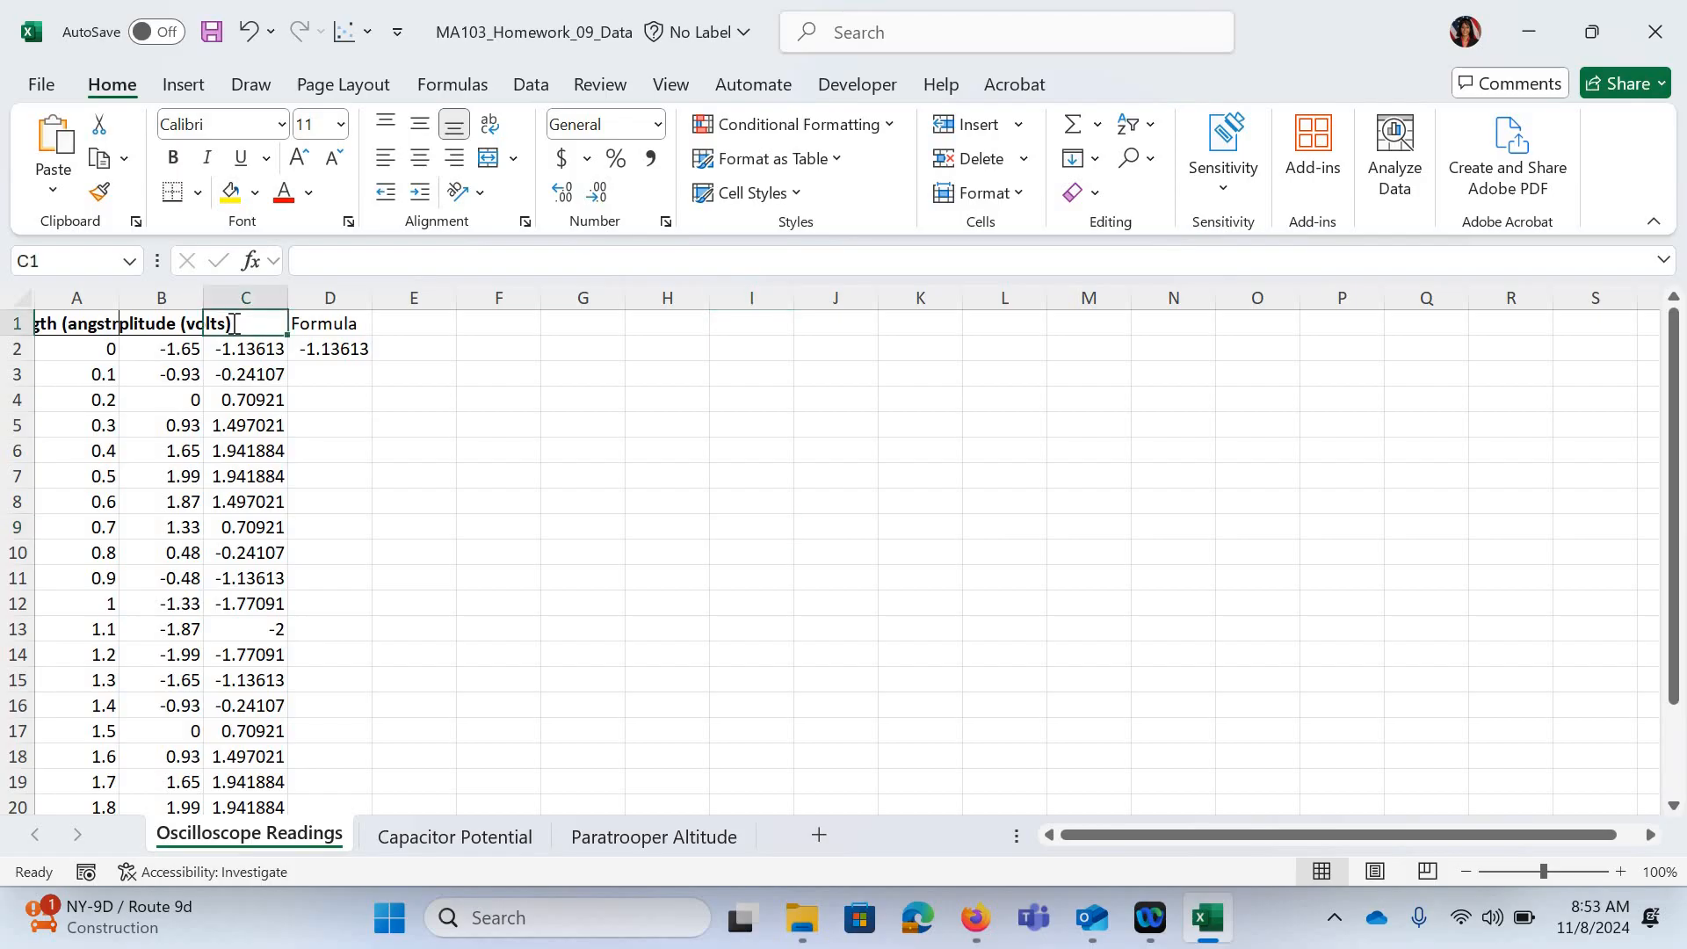
Head column C 'Predictions' and select the Length, Amplitude and Prediction columns
text(Predictions)
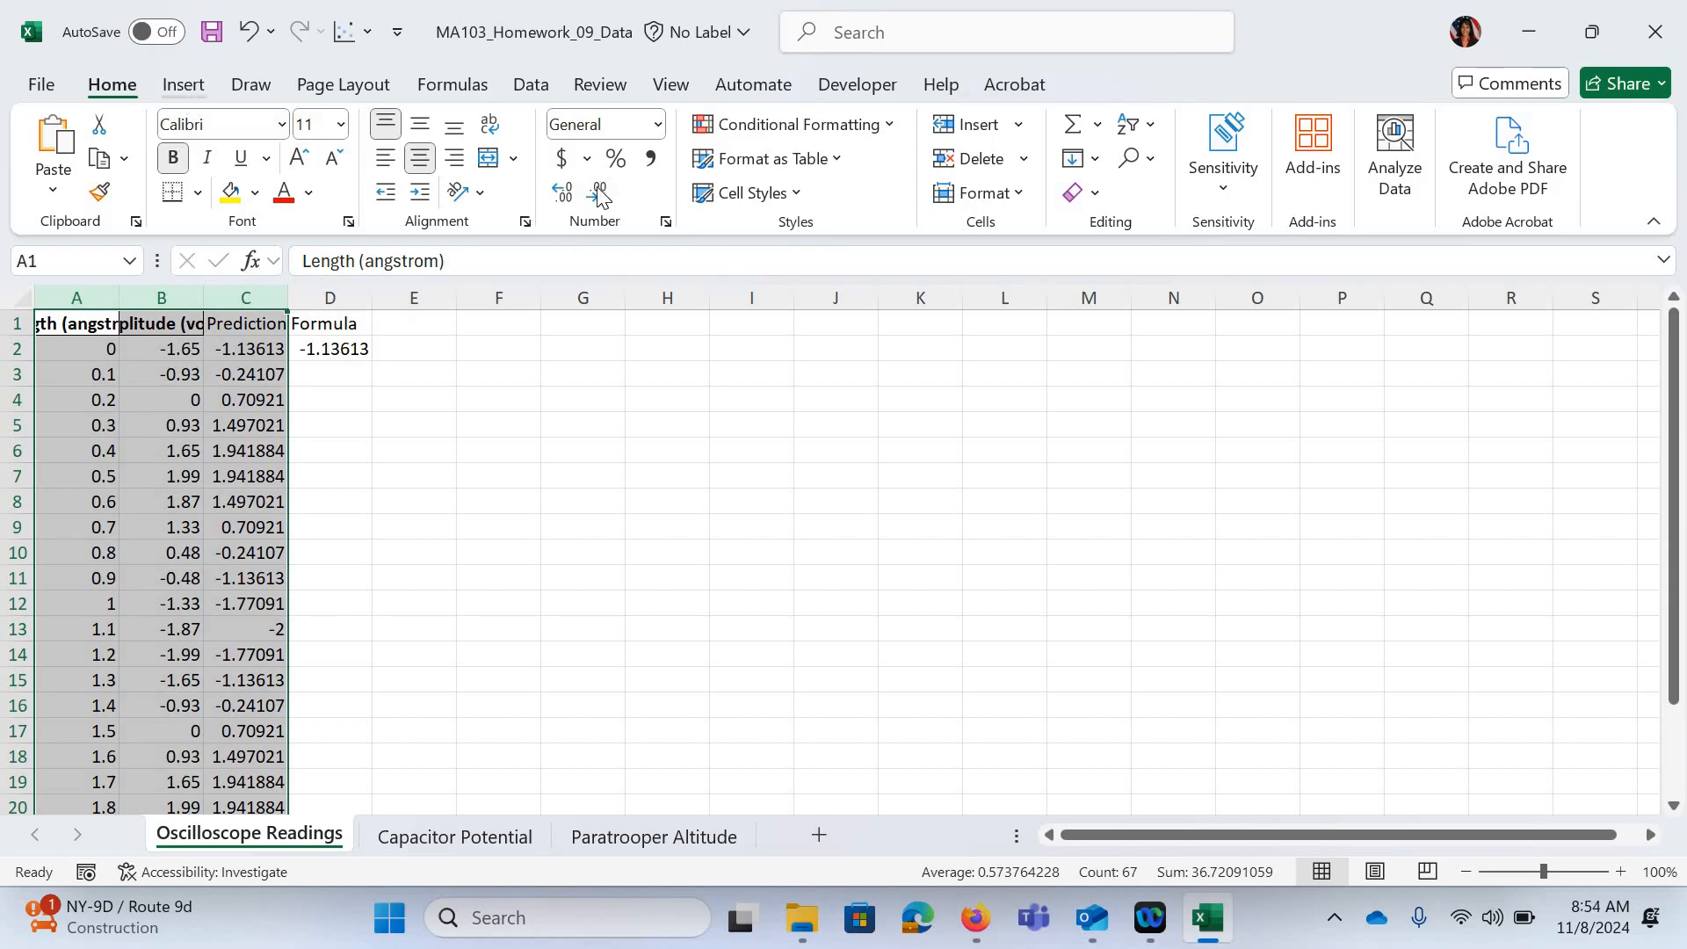
click(183, 85)
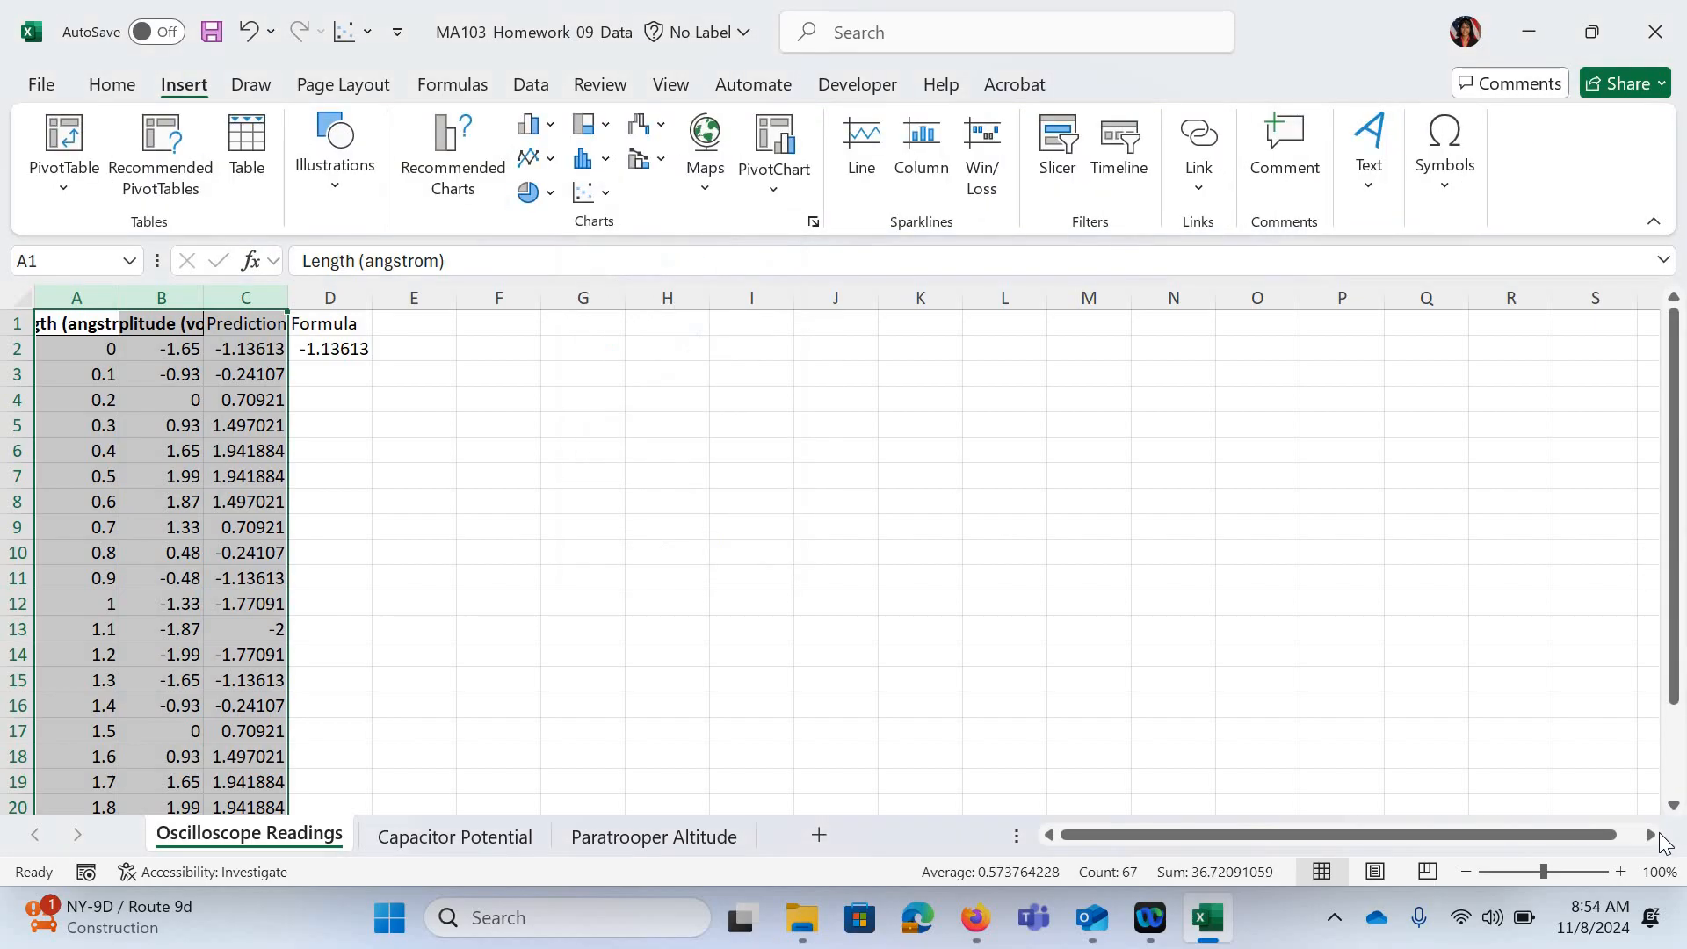
scroll(down, 3)
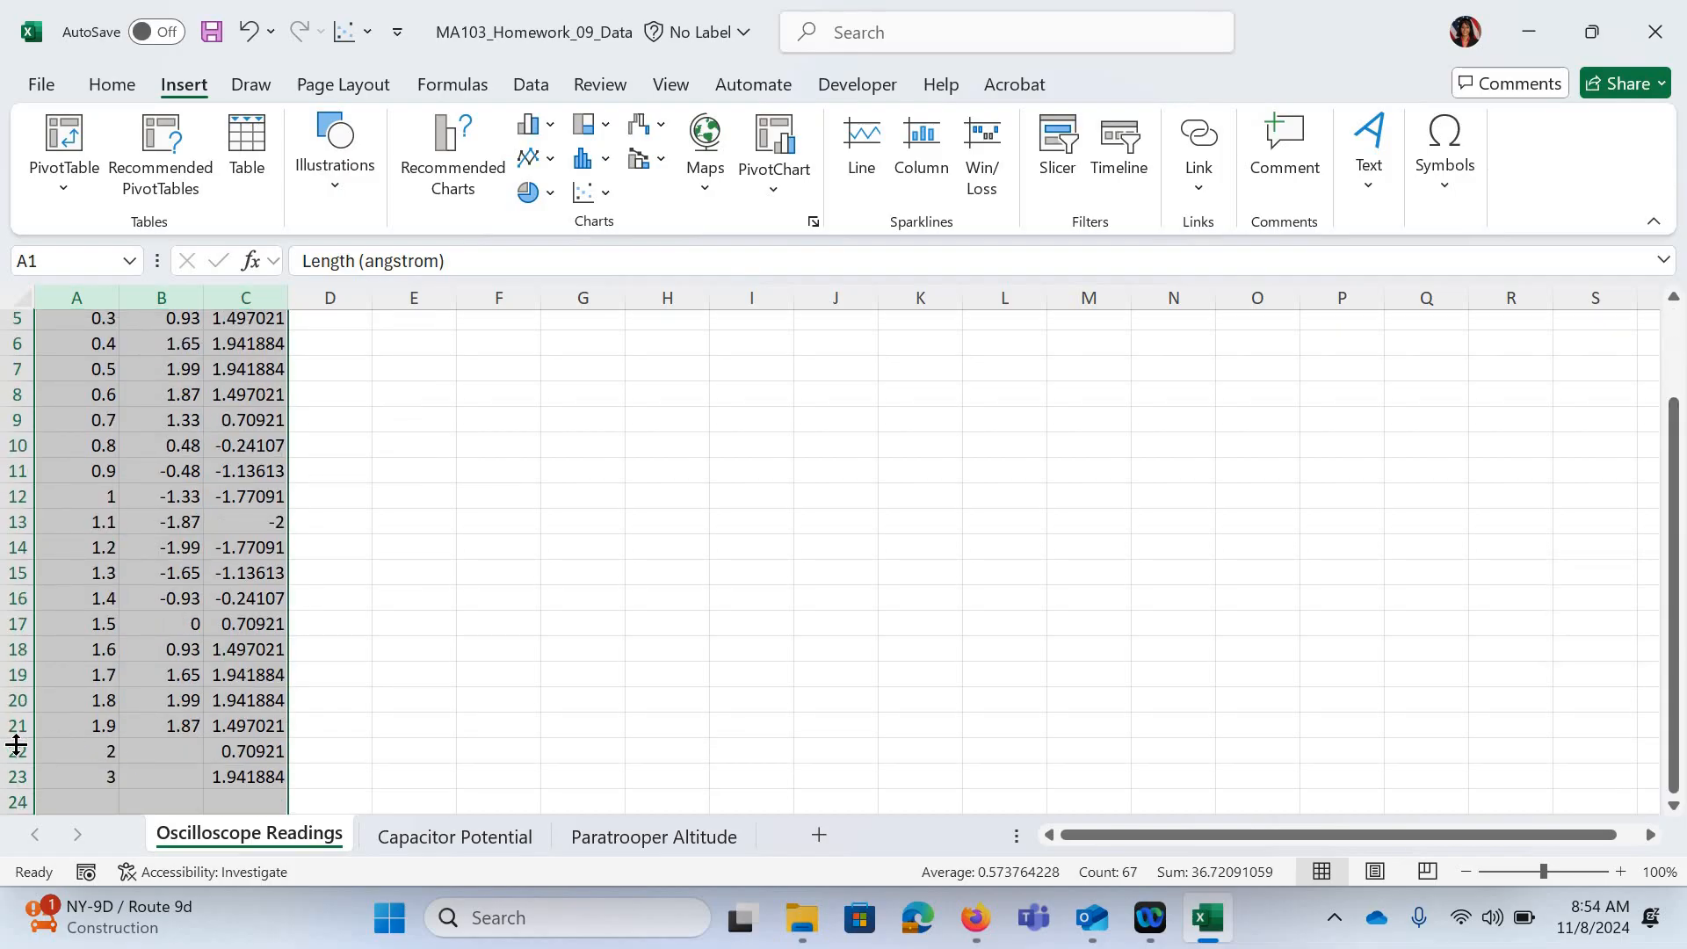
click(497, 750)
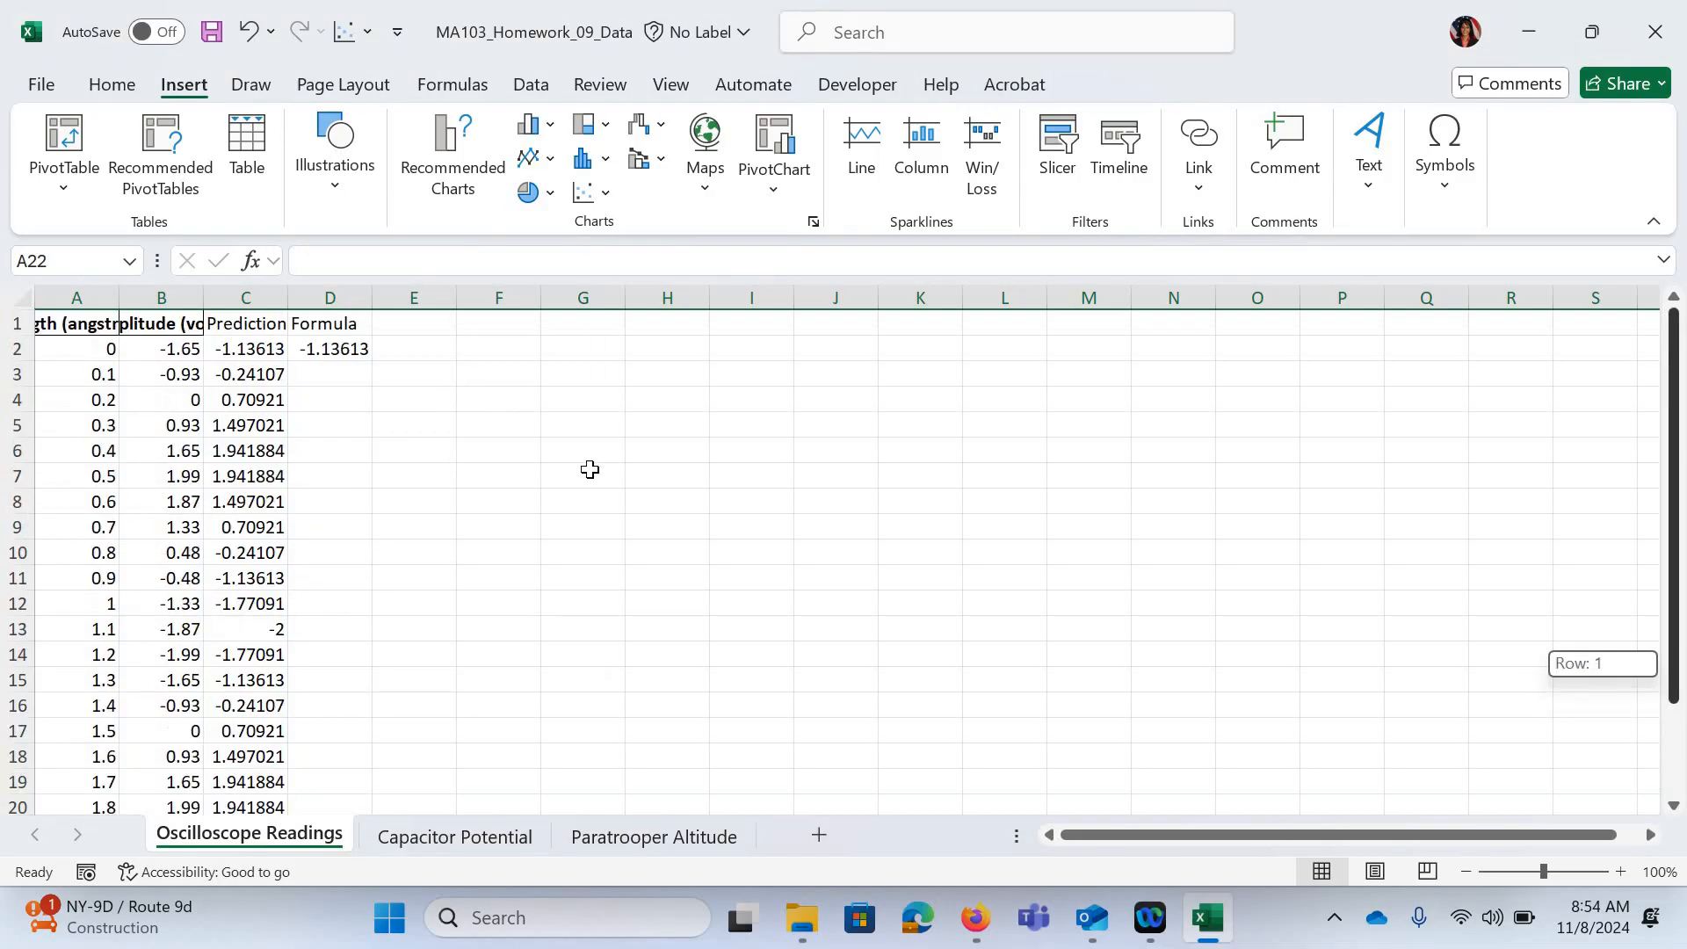
drag(64, 323, 581, 475)
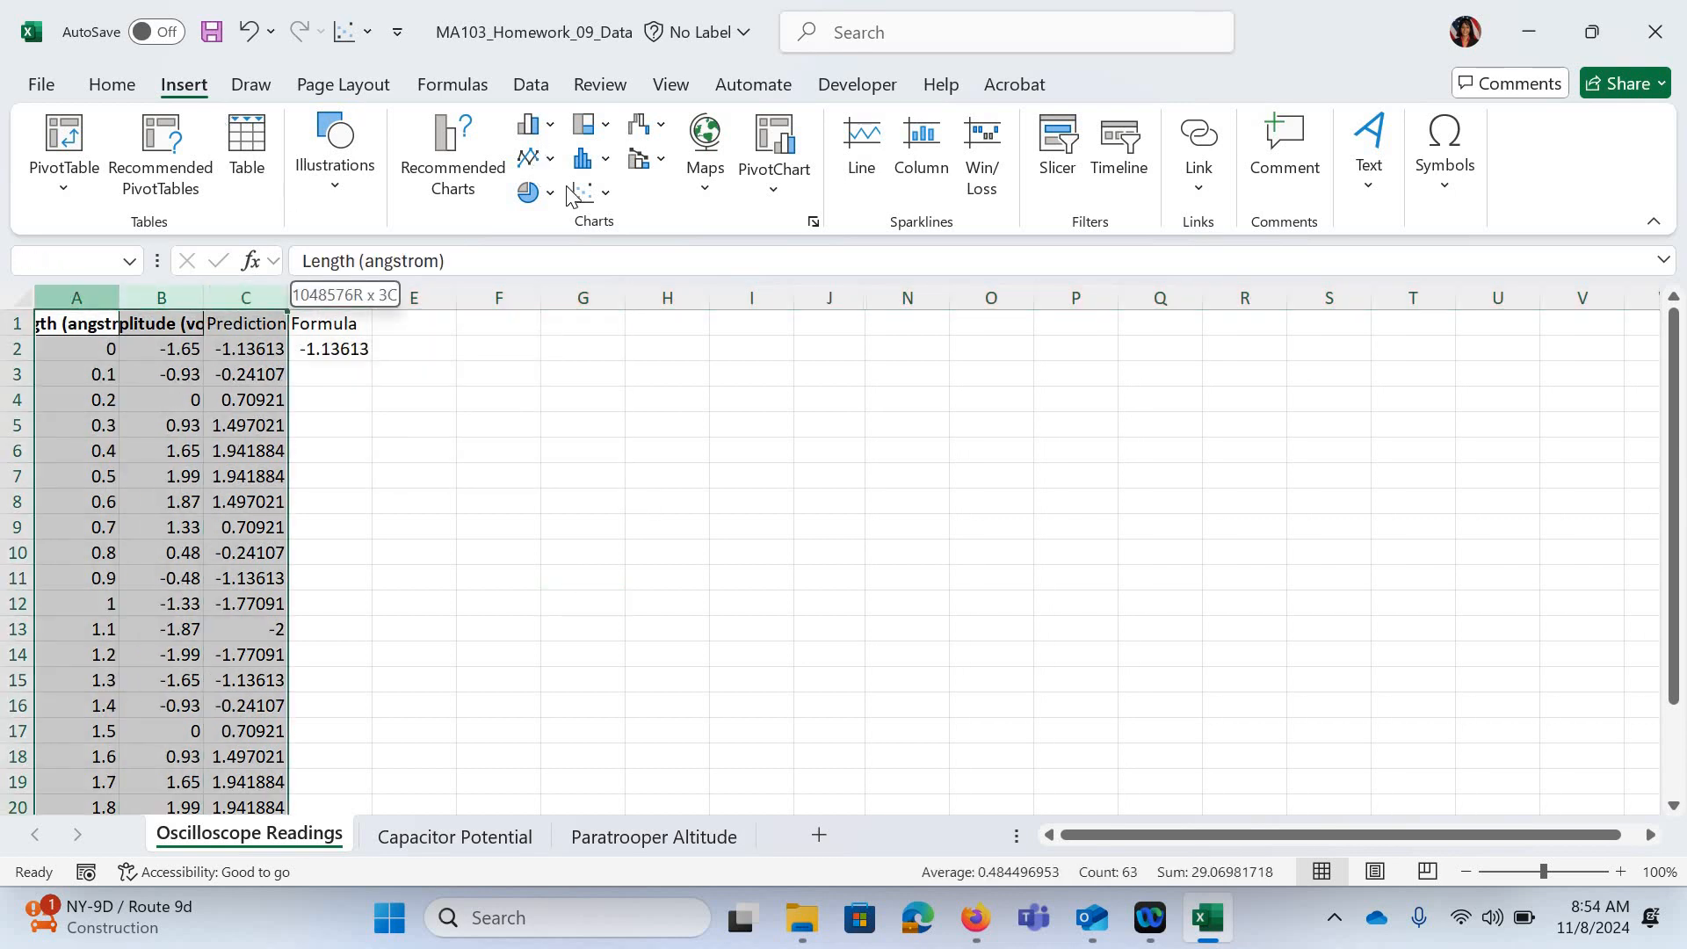
Insert a plain Scatter chart from the Scatter dropdown
click(584, 192)
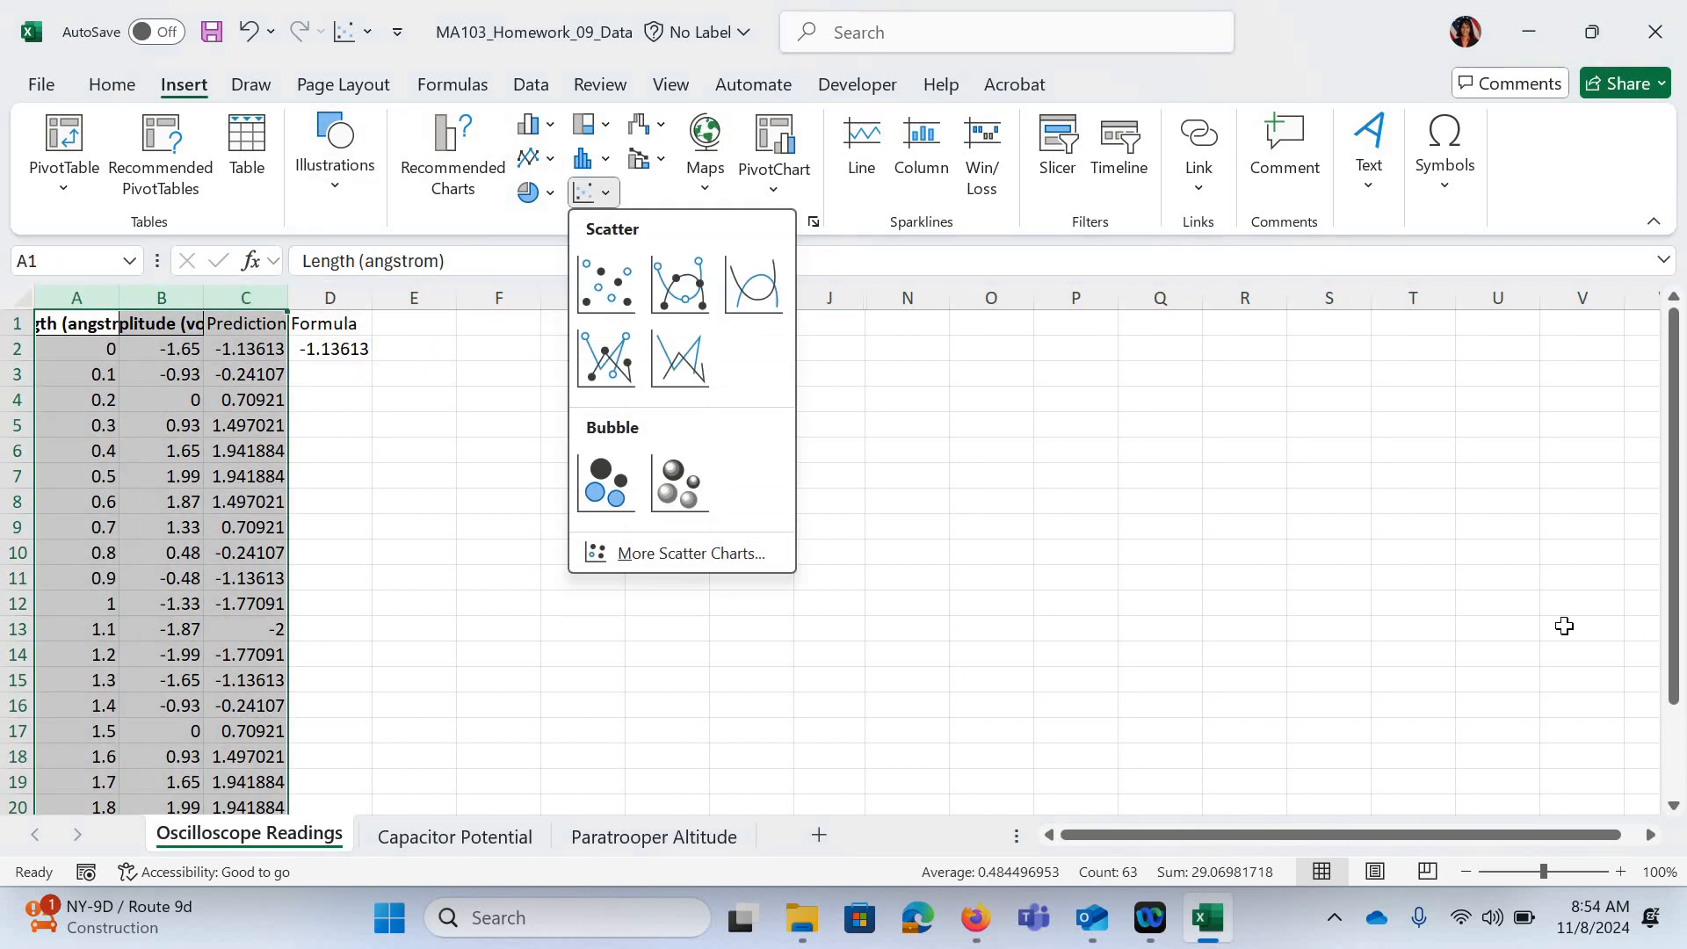
click(605, 283)
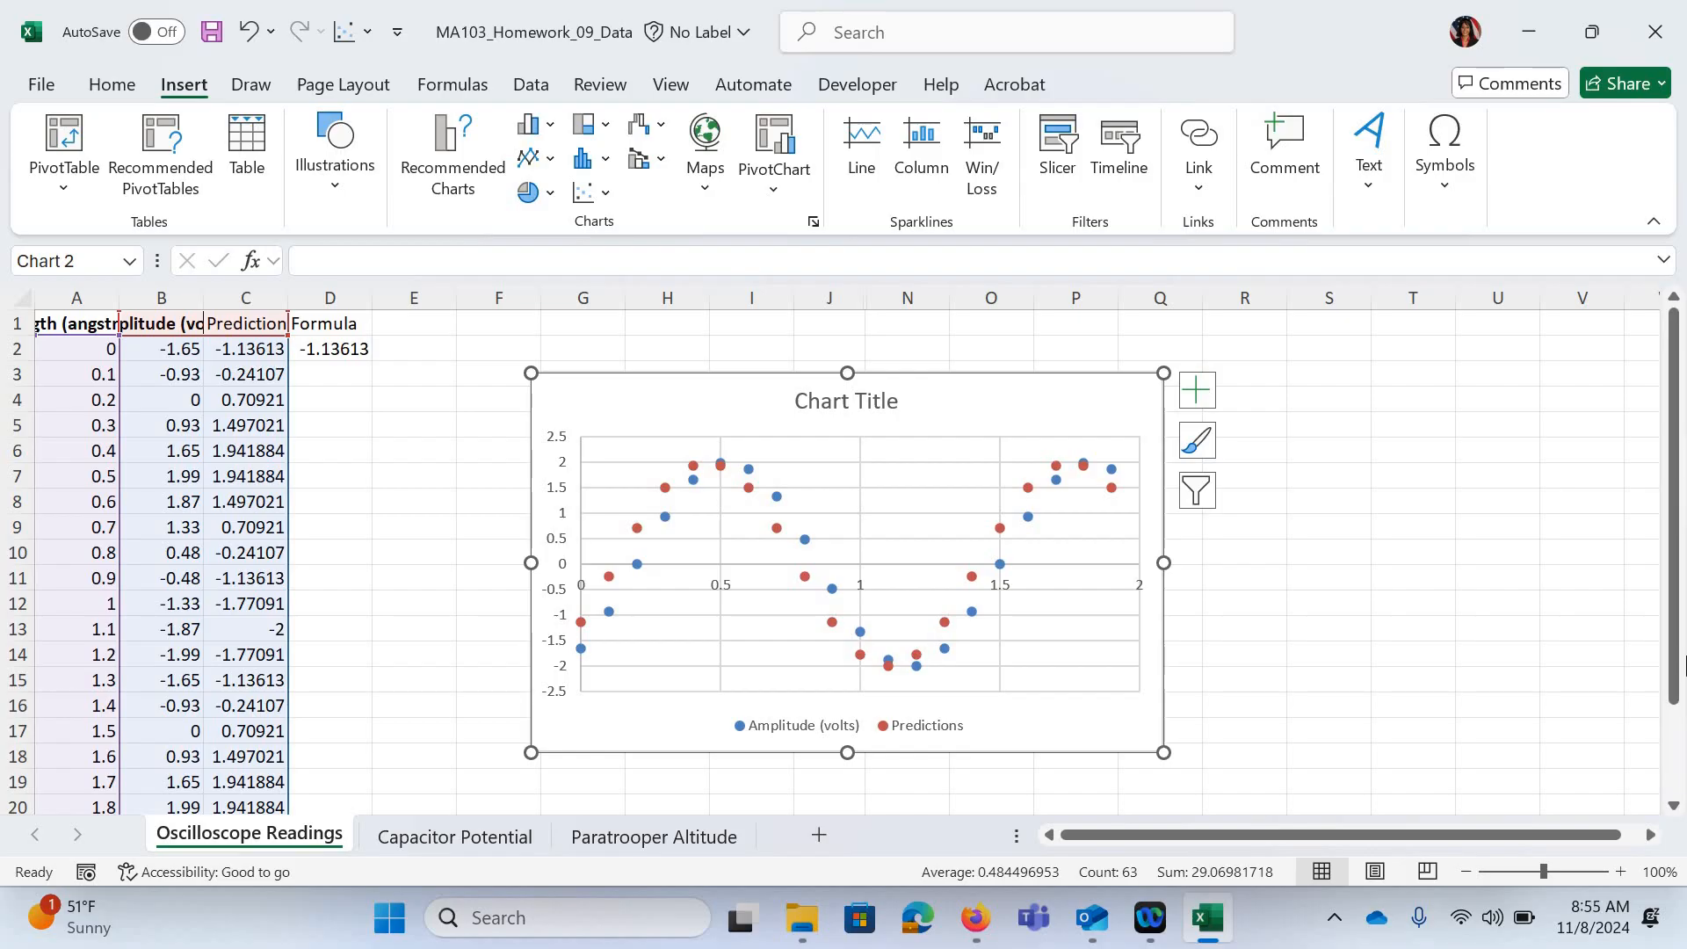
mouse_move(1533, 543)
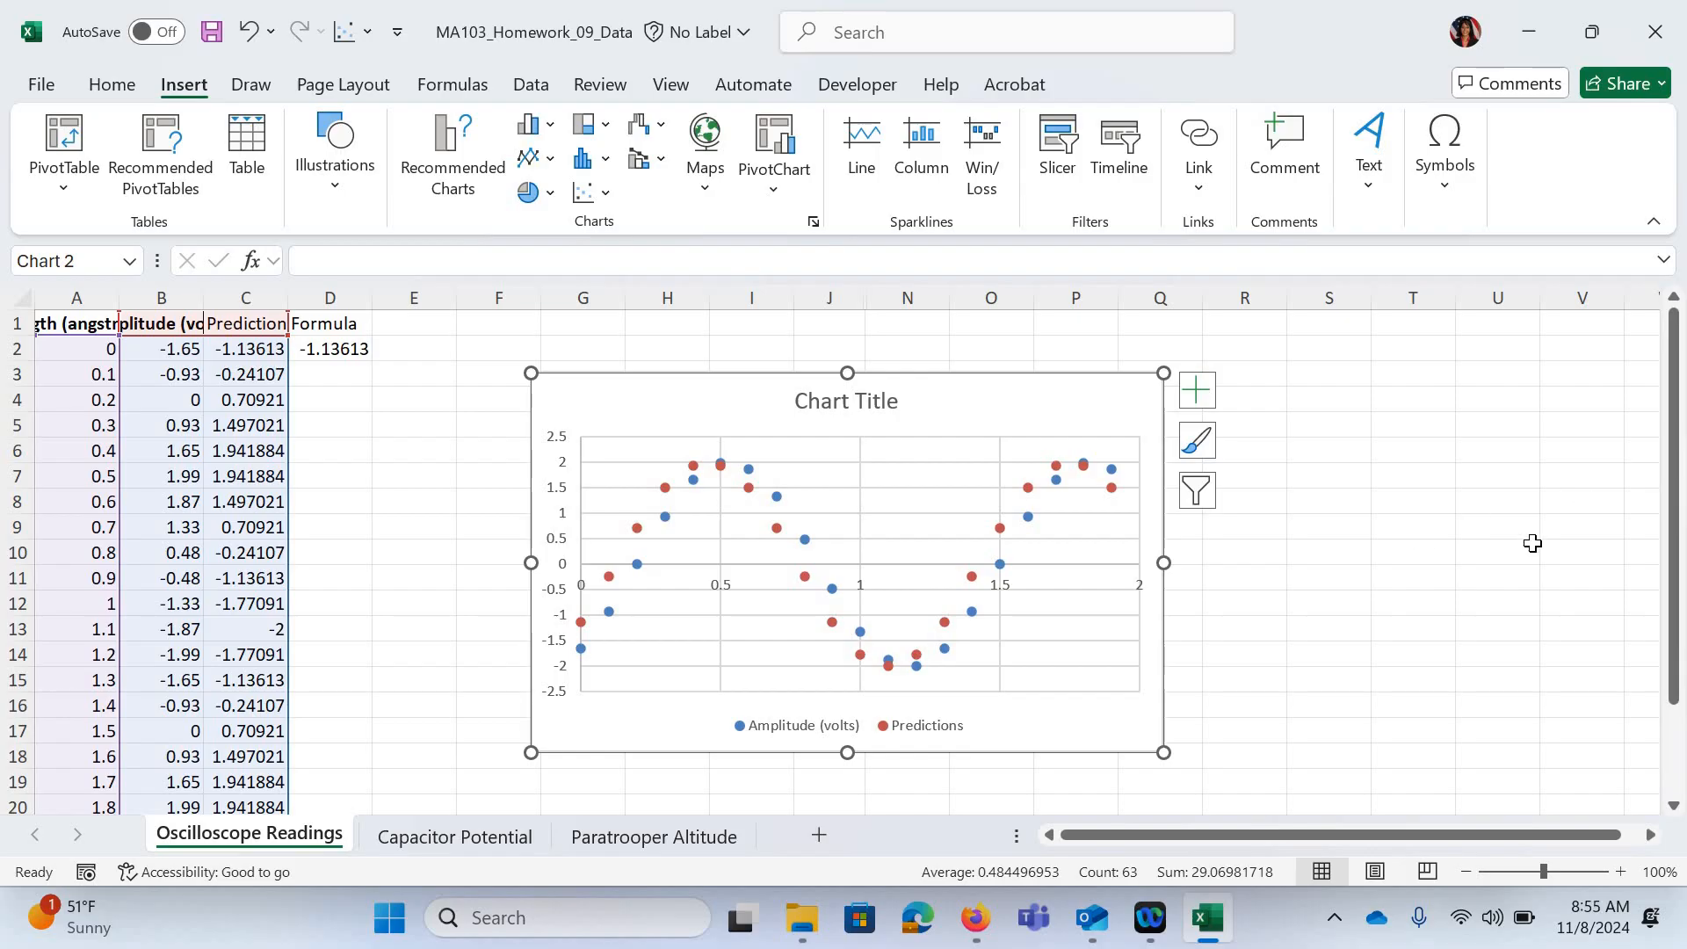